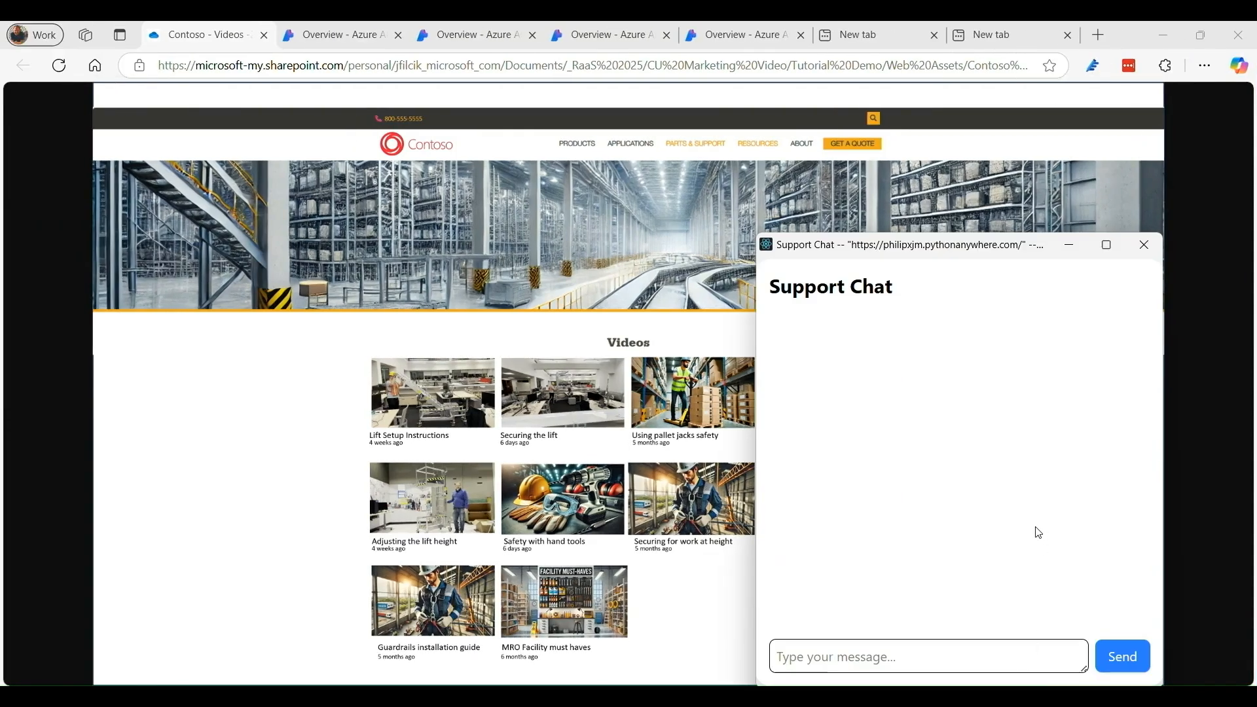
Step: Ask the Contoso Support Chat 'how do I raise the lift' and send it
text(how do I raise the lift)
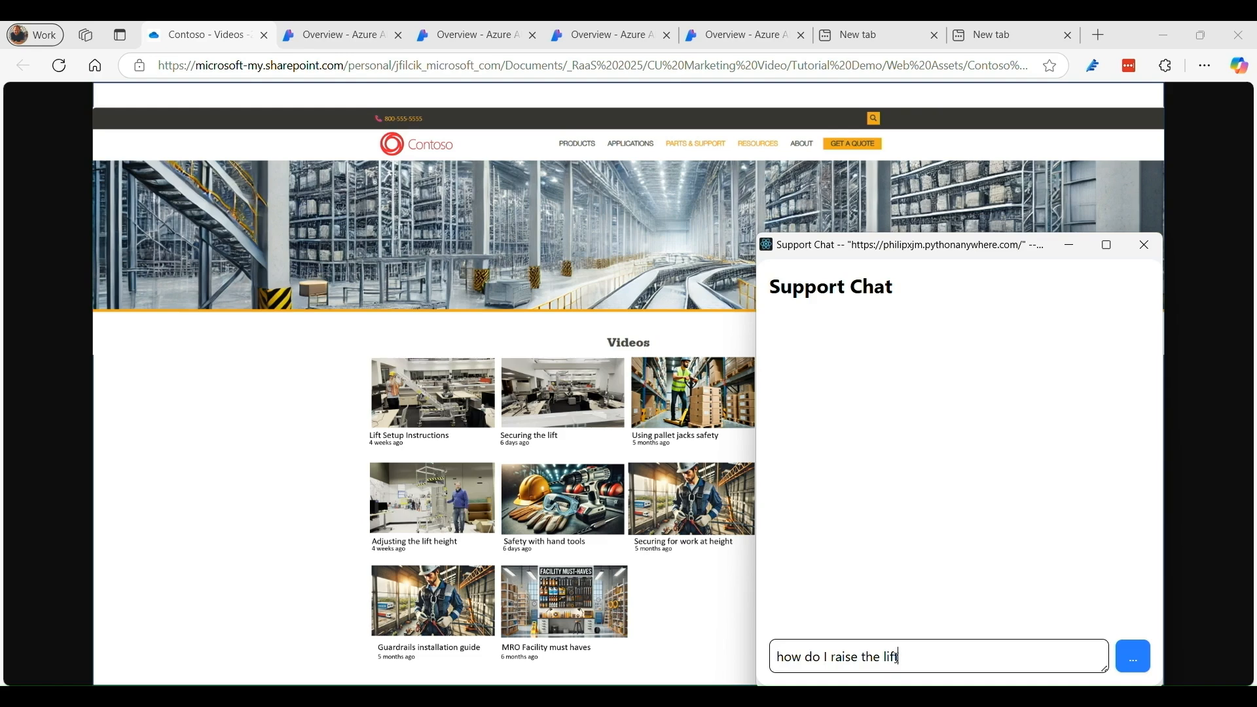
click(1132, 656)
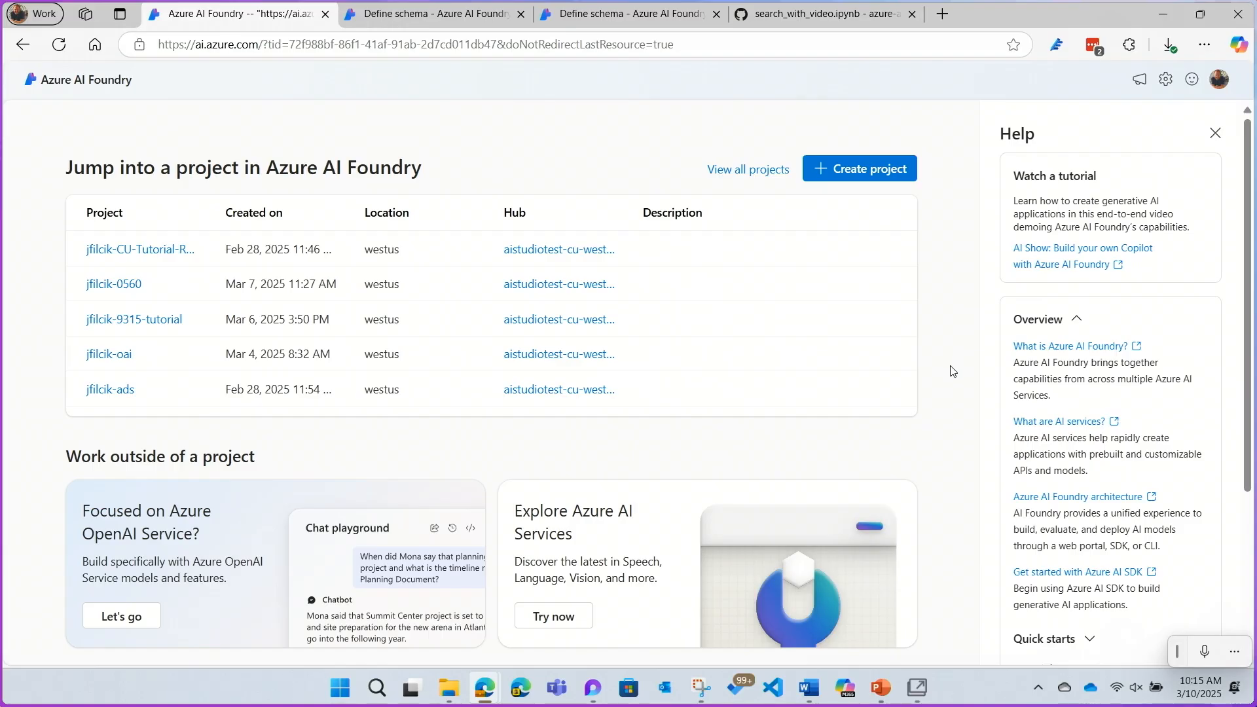
Step: Upload 'Using the lift.mp4' as the test video on the Define schema page
scroll(down, 3)
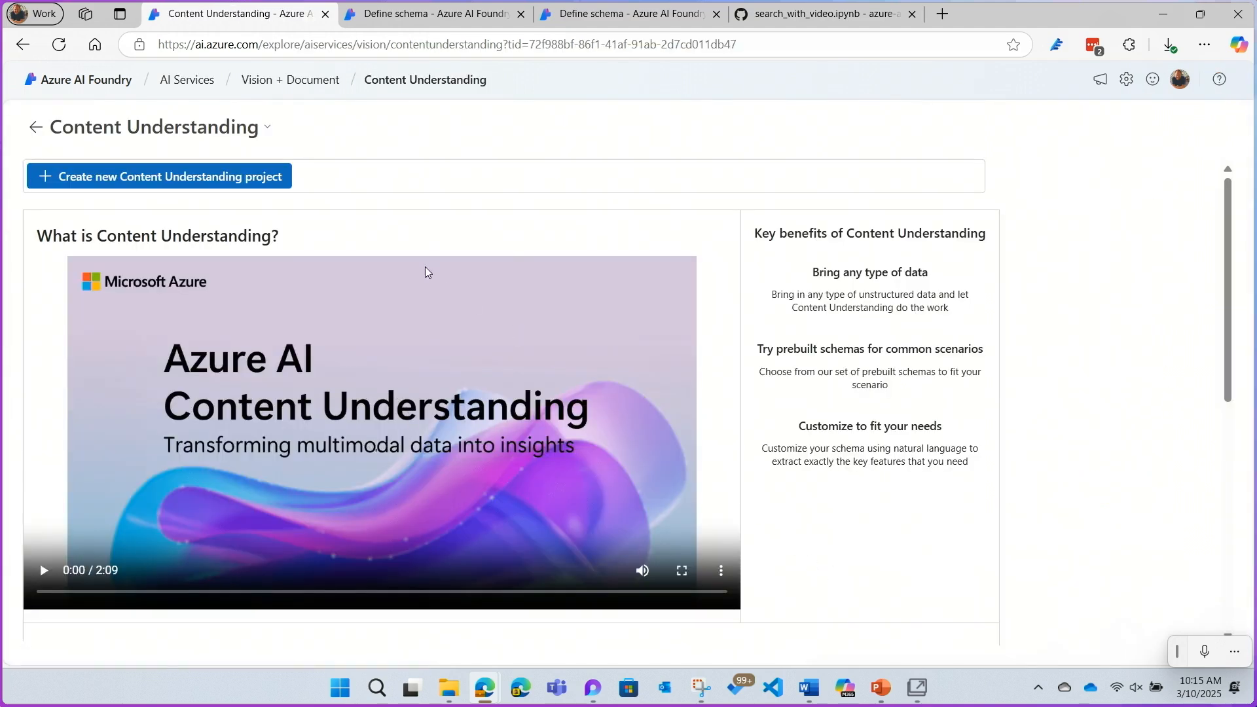
click(158, 175)
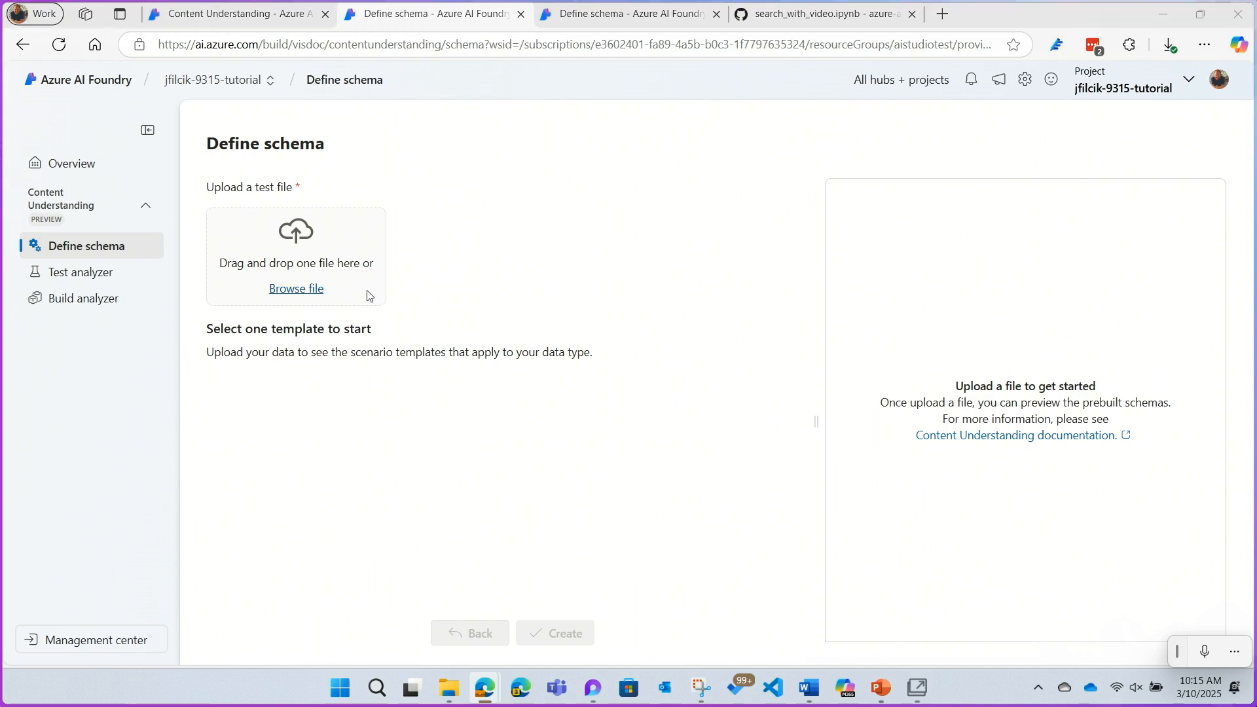
click(296, 288)
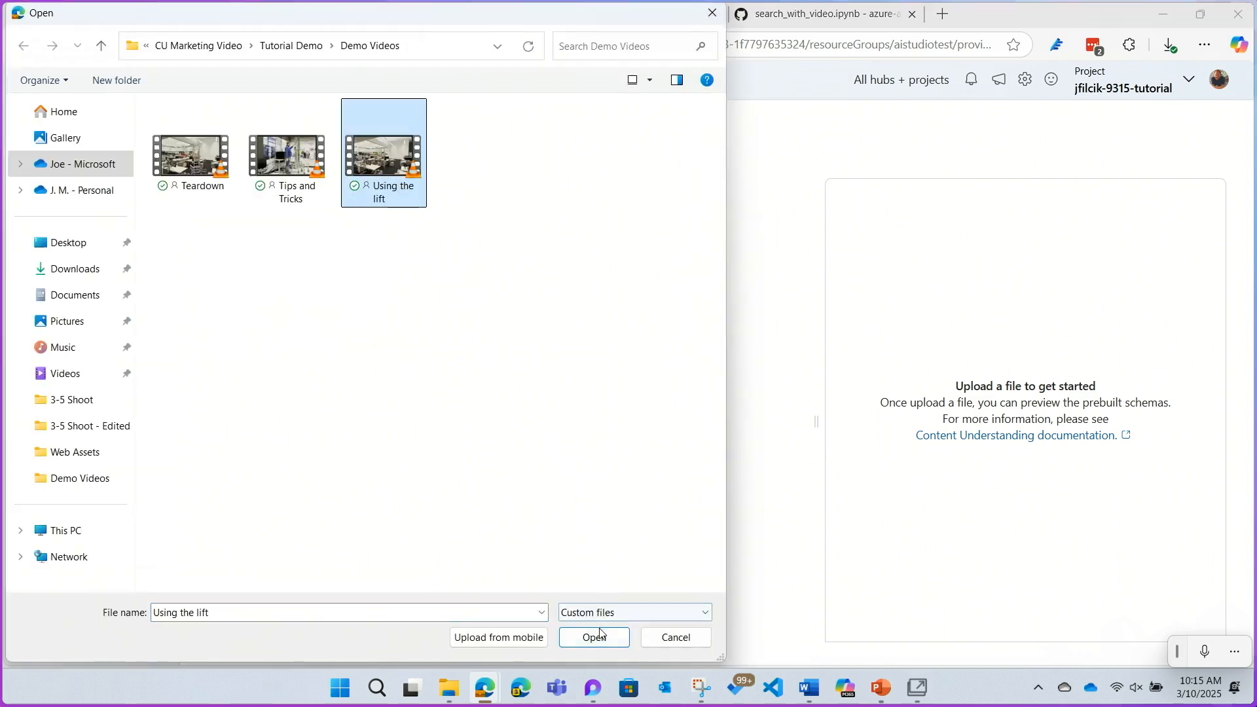
click(593, 636)
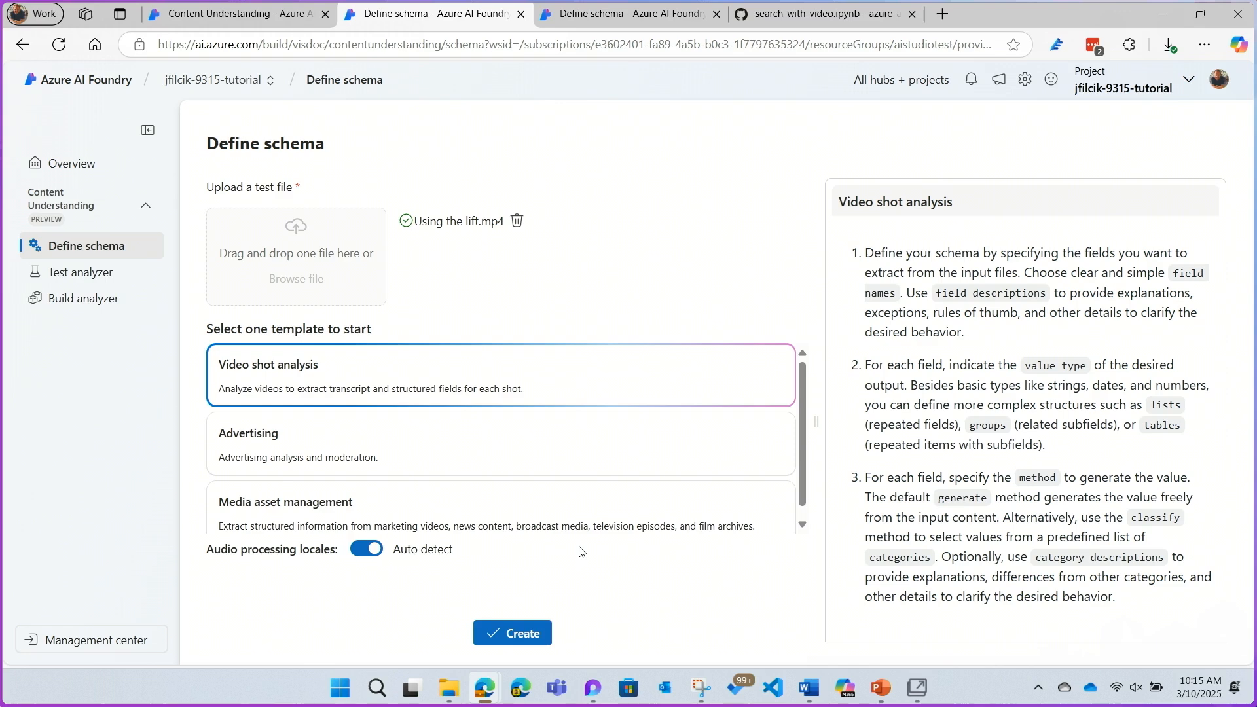
Step: Preview the Advertising template, then create a schema from the Media asset management template
click(500, 434)
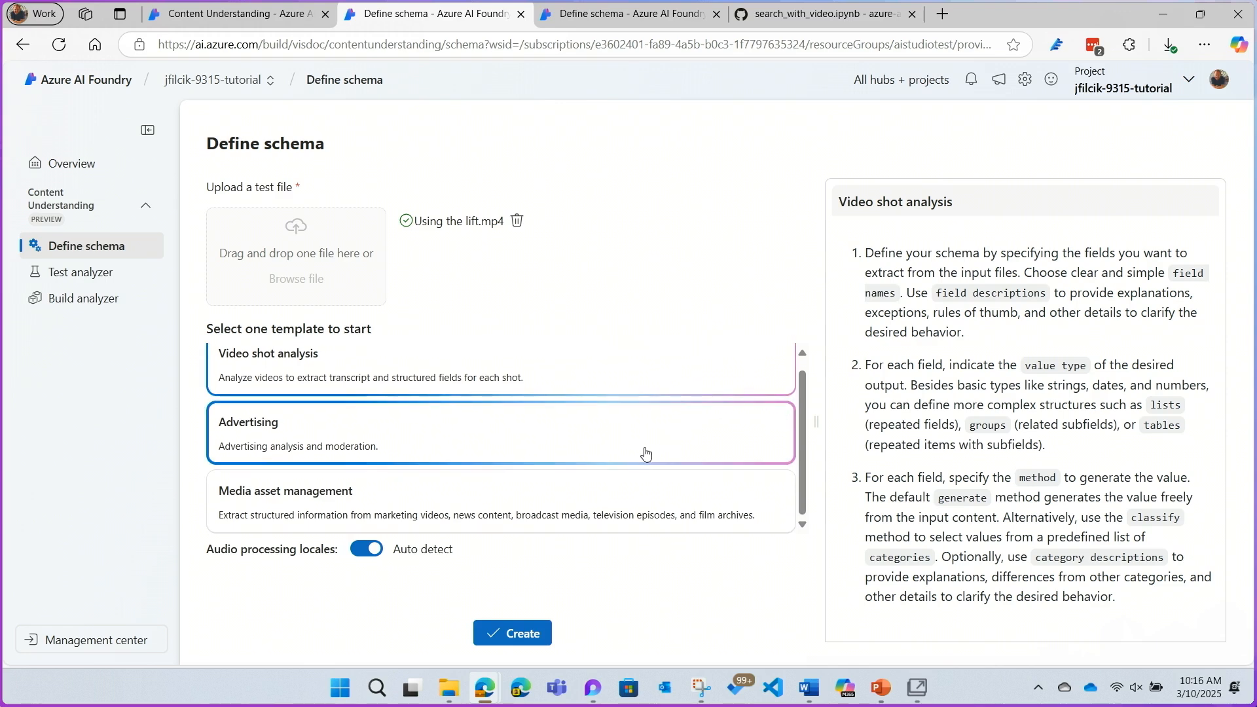
click(497, 433)
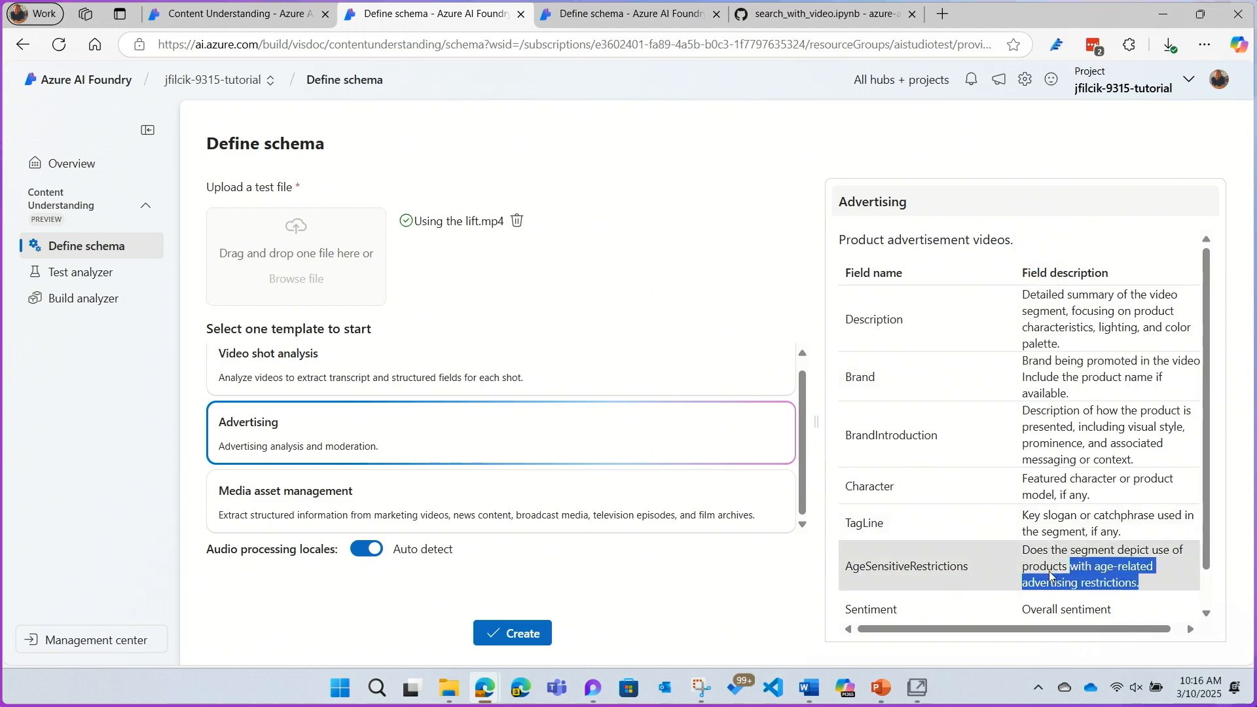
scroll(down, 3)
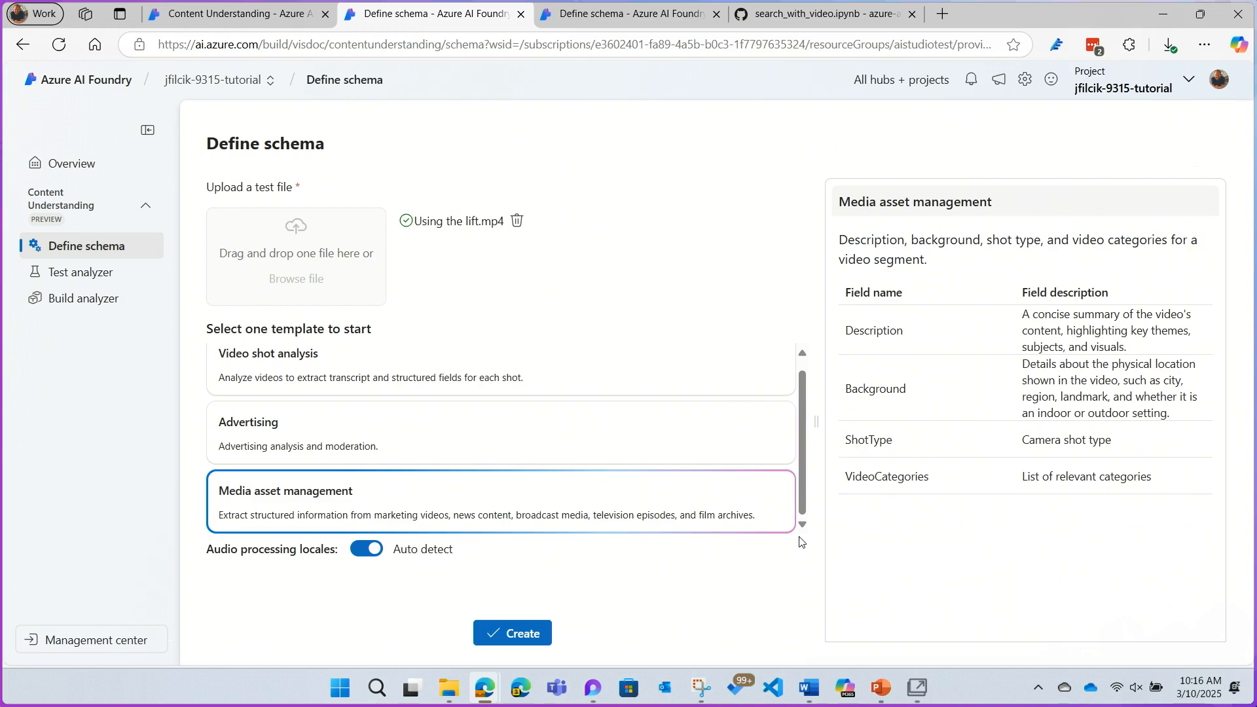
mouse_move(963, 440)
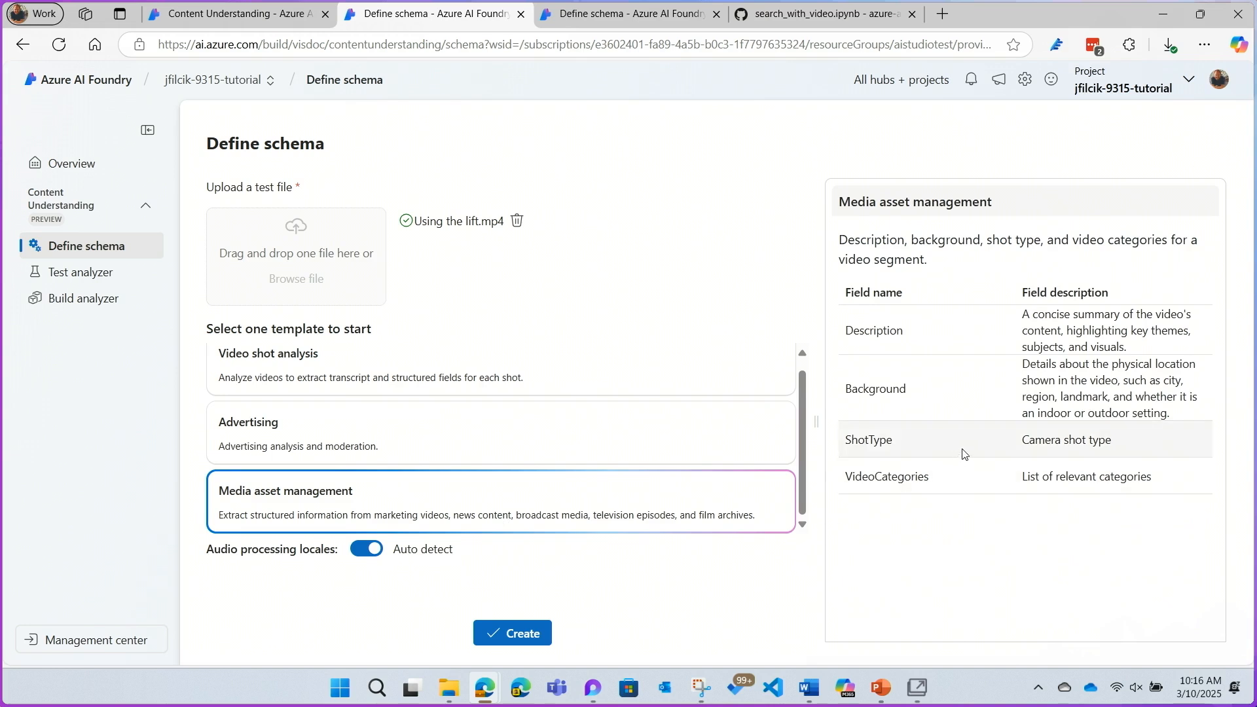
mouse_move(730, 635)
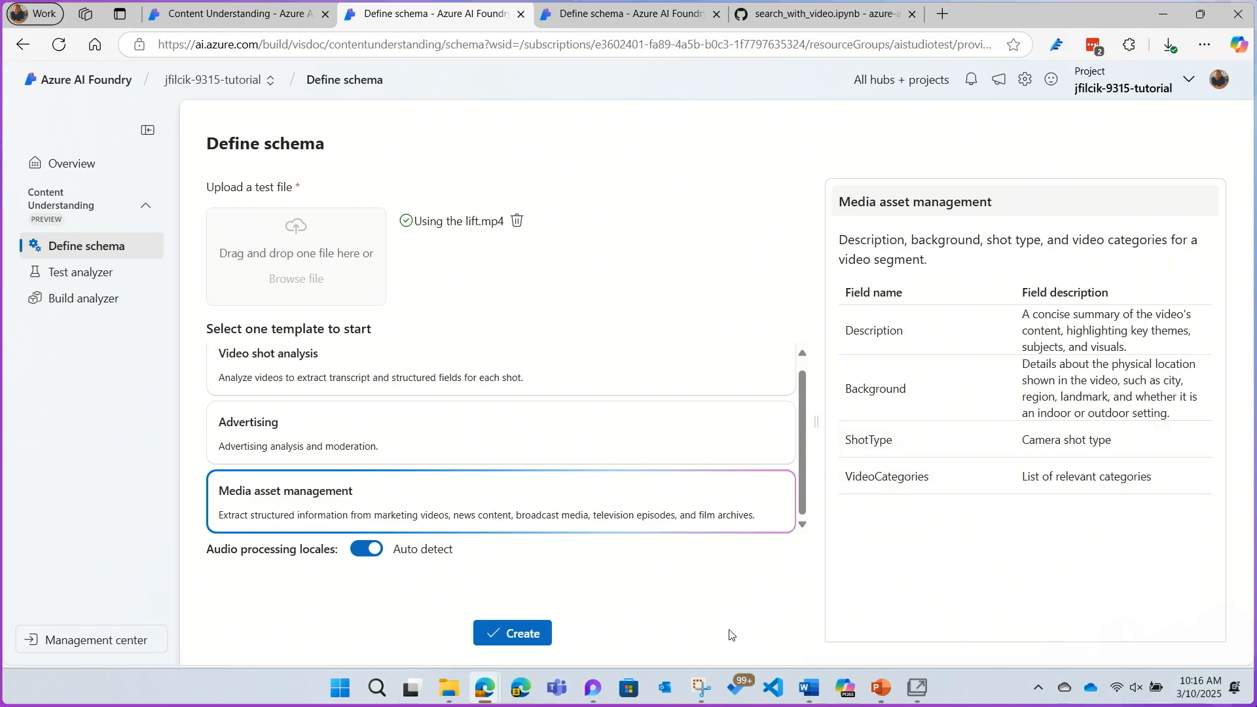
mouse_move(557, 641)
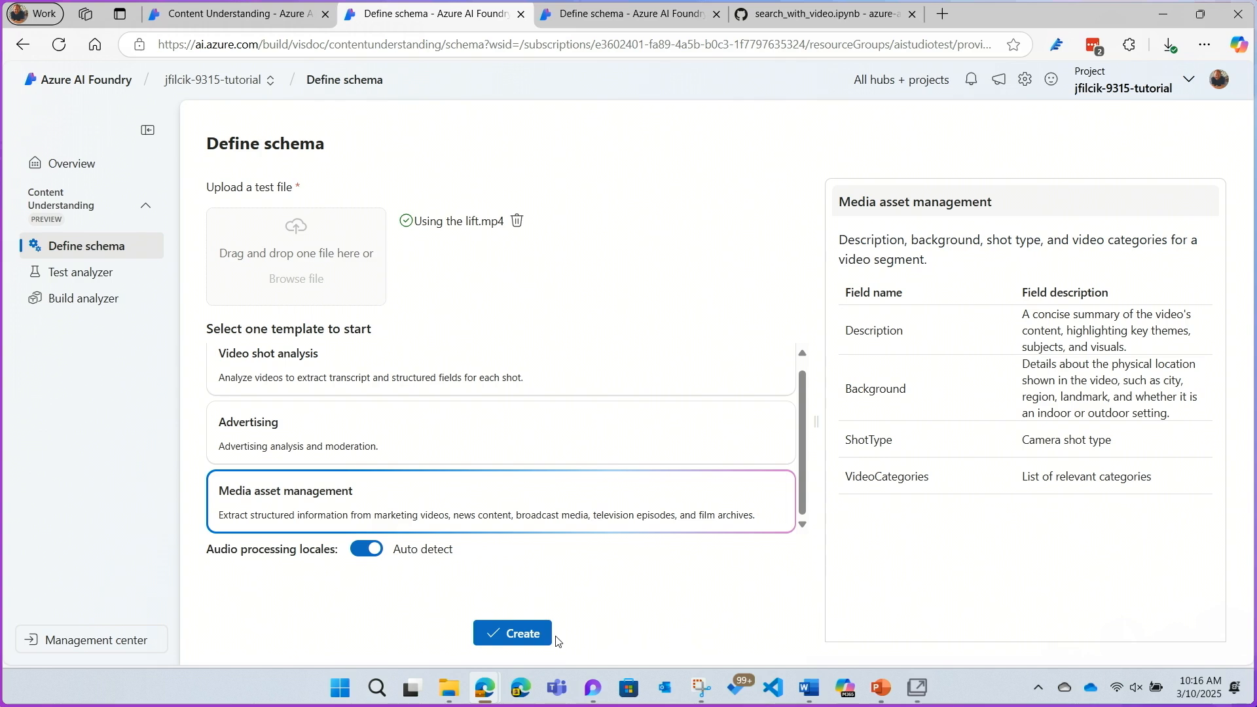
click(512, 632)
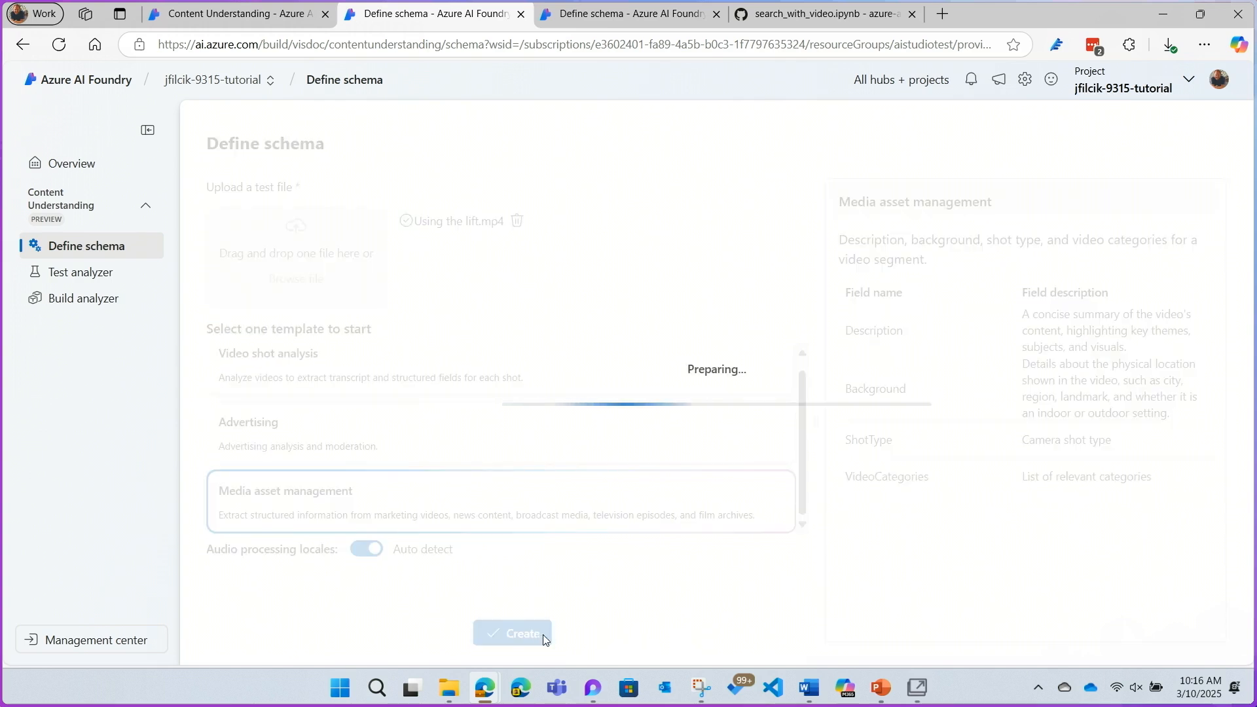
Step: Remove the Background and VideoCategories fields from the schema
click(512, 633)
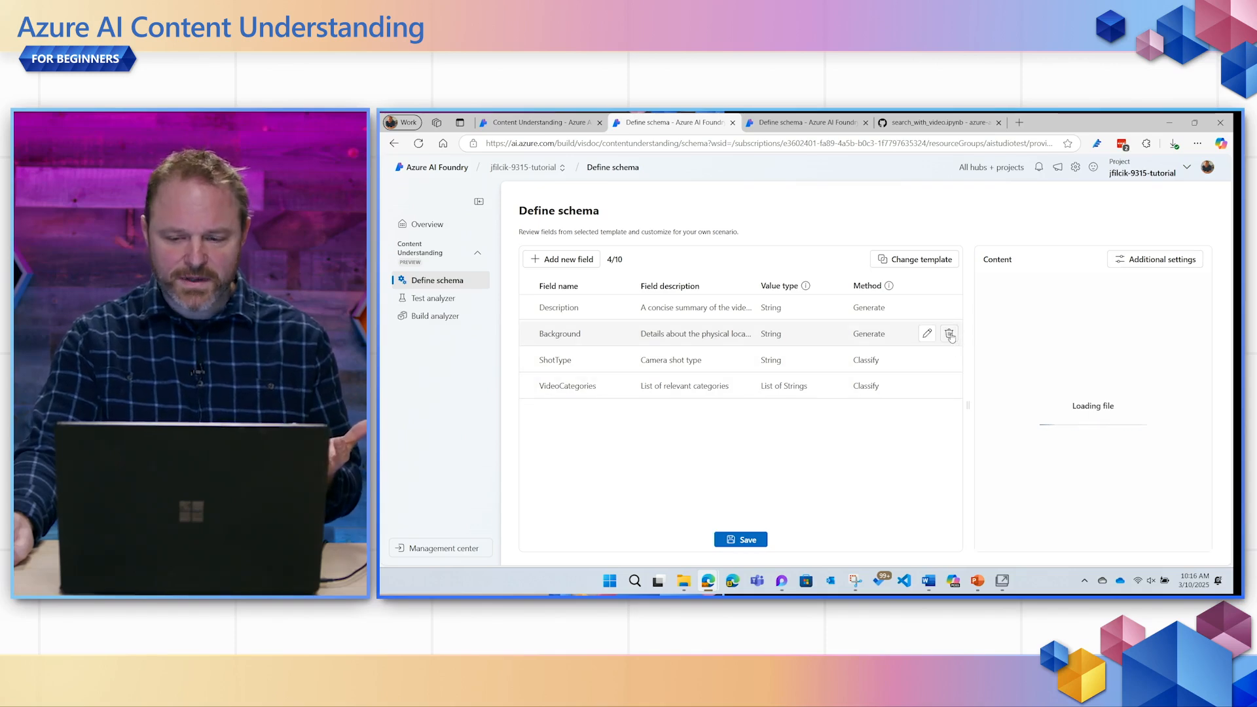
click(950, 334)
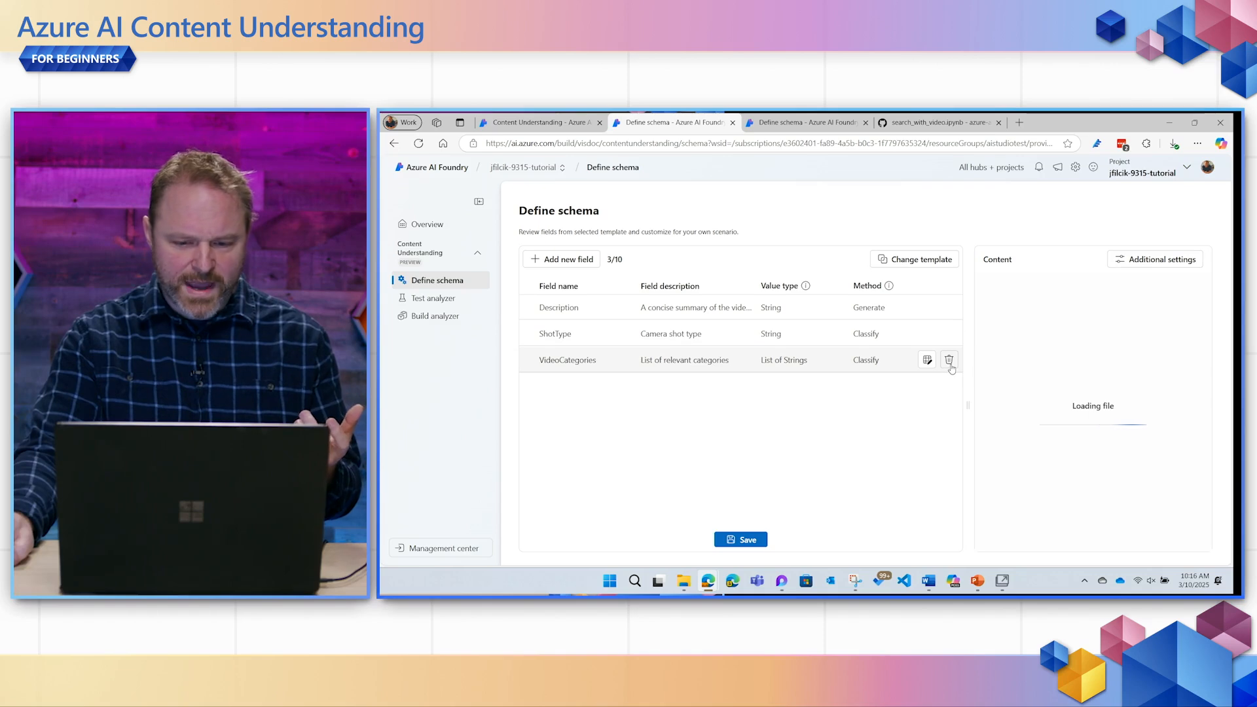
mouse_move(949, 360)
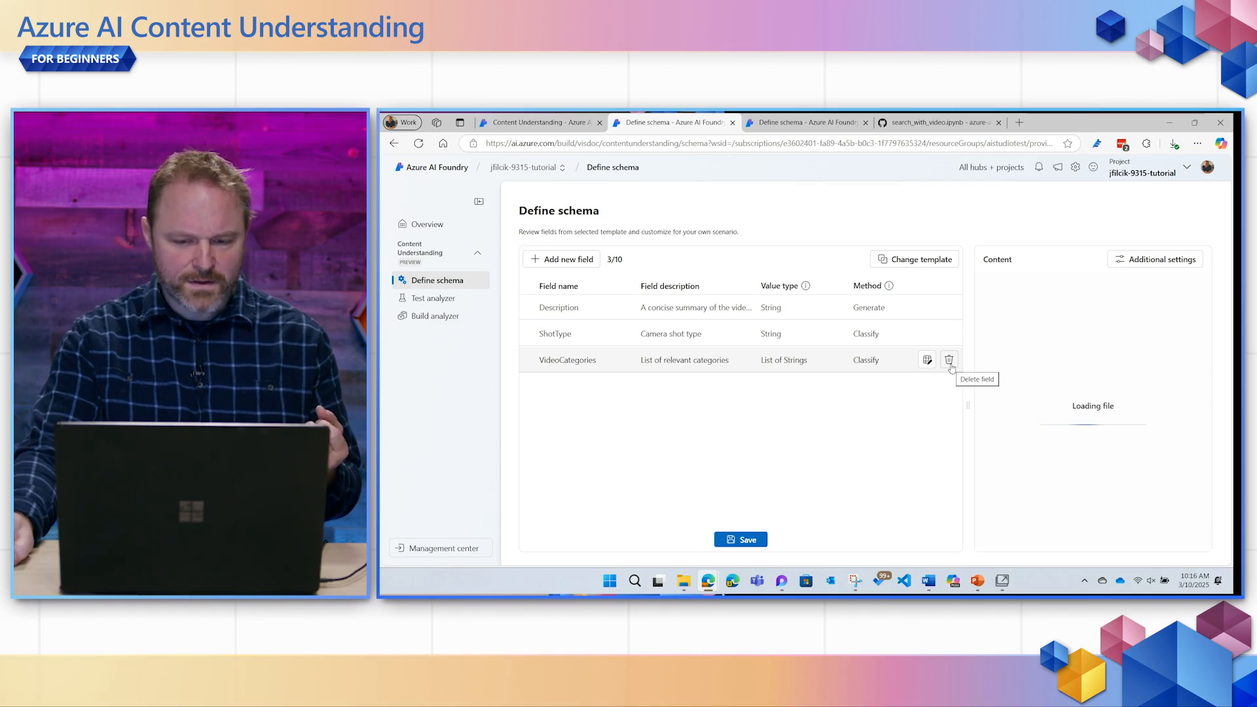
click(948, 359)
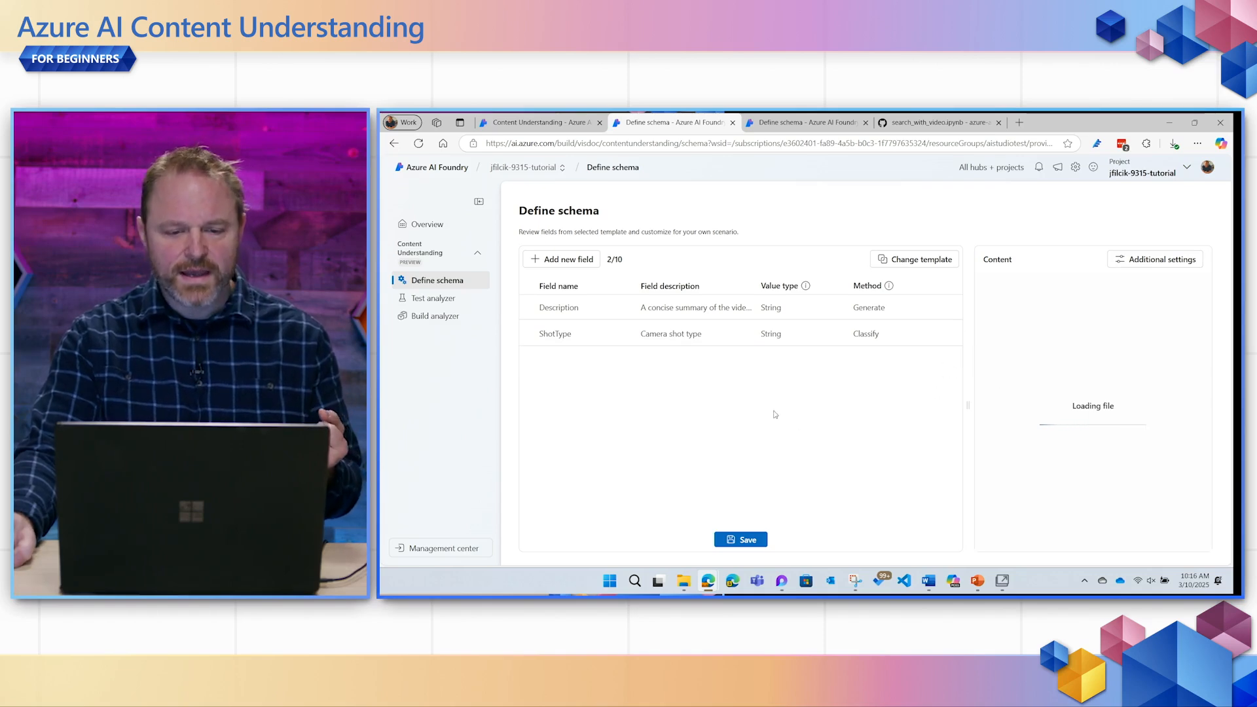
Step: Add a StepByStepInstructions field and a ProductCategory field using the Classify method
click(562, 258)
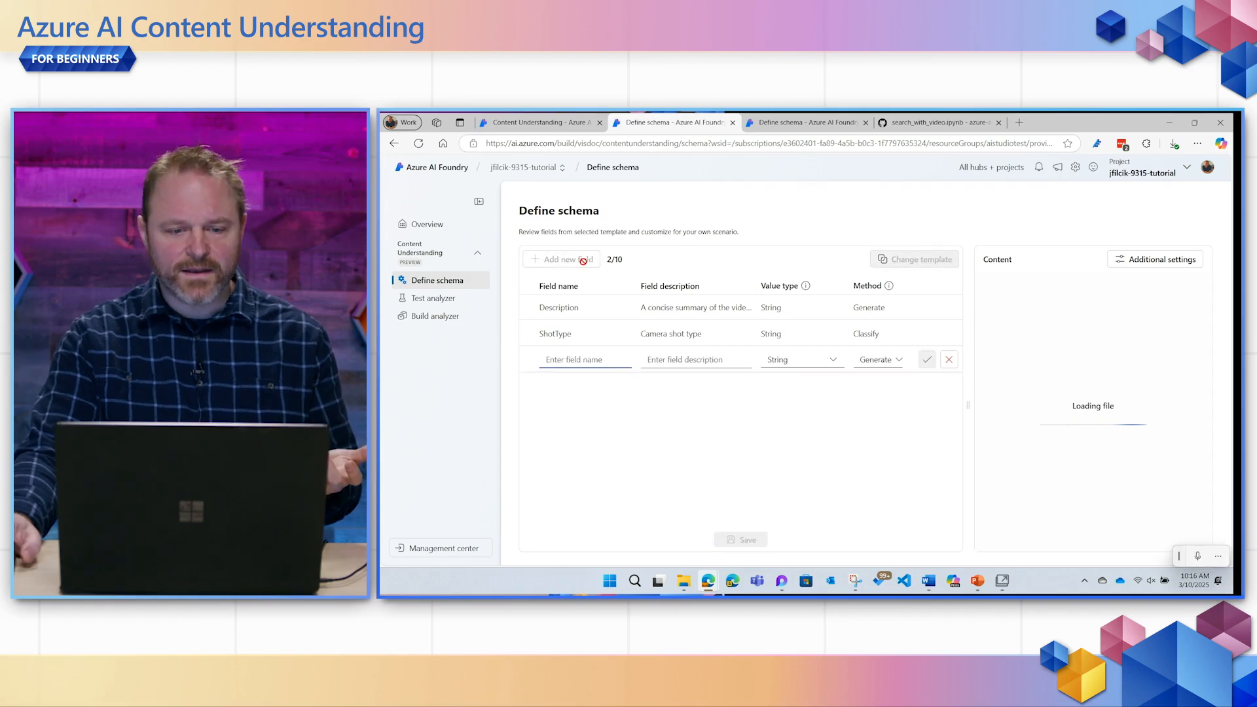
text(StepByStep)
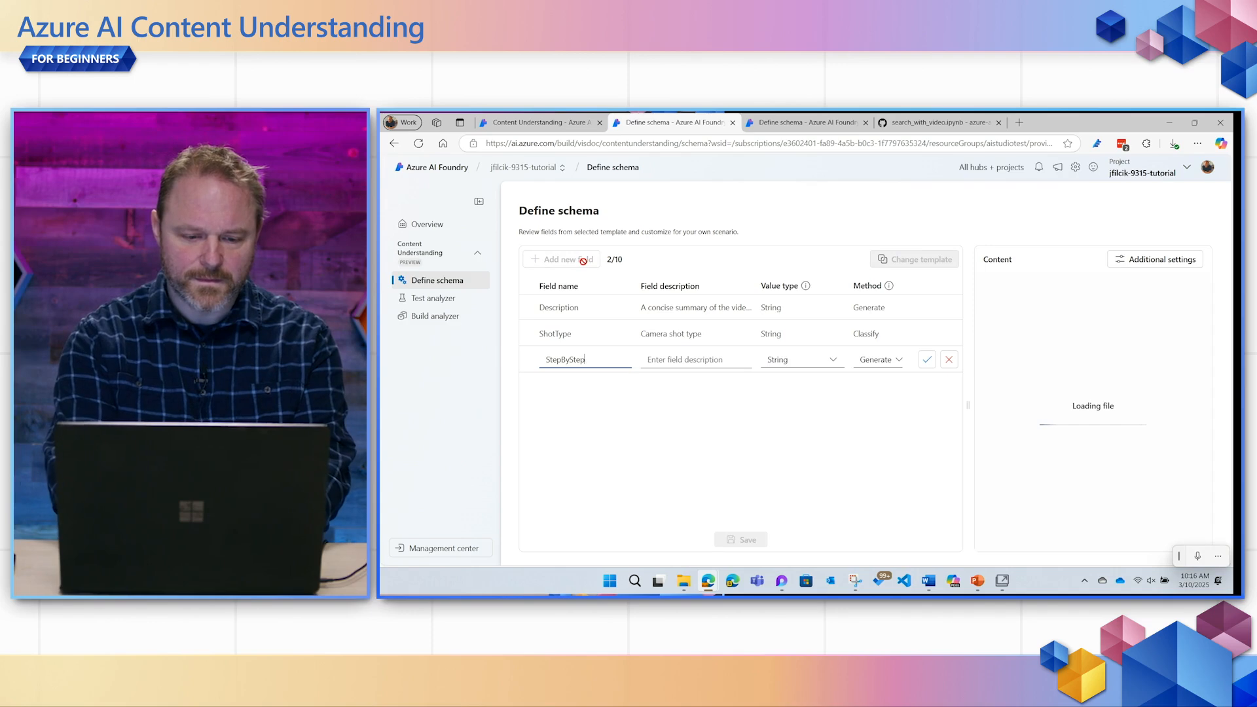
text(Instructions)
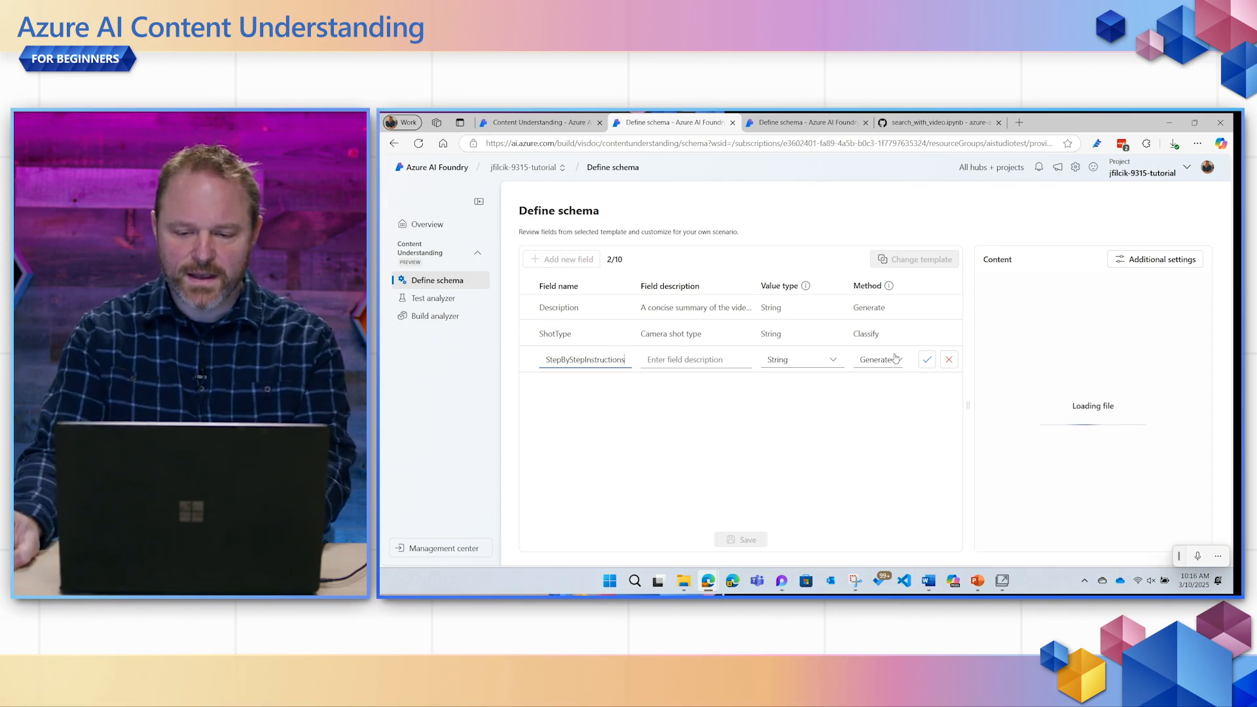
click(926, 359)
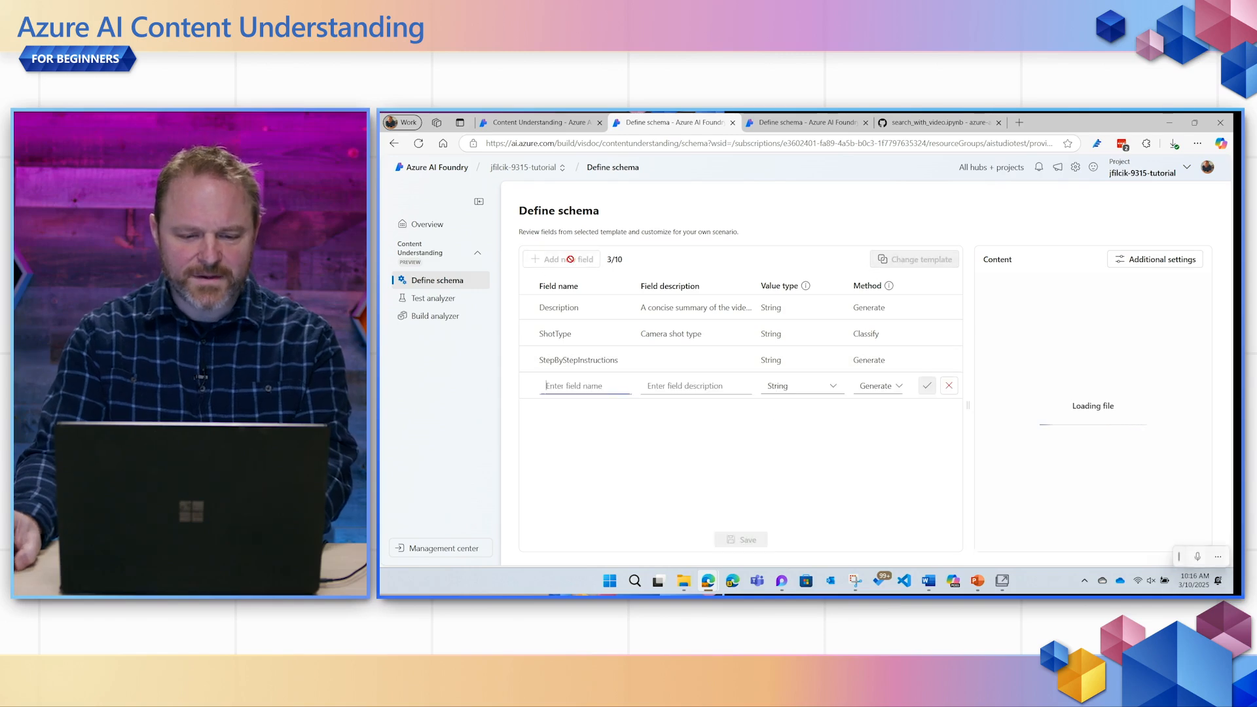
text(ProductCategory)
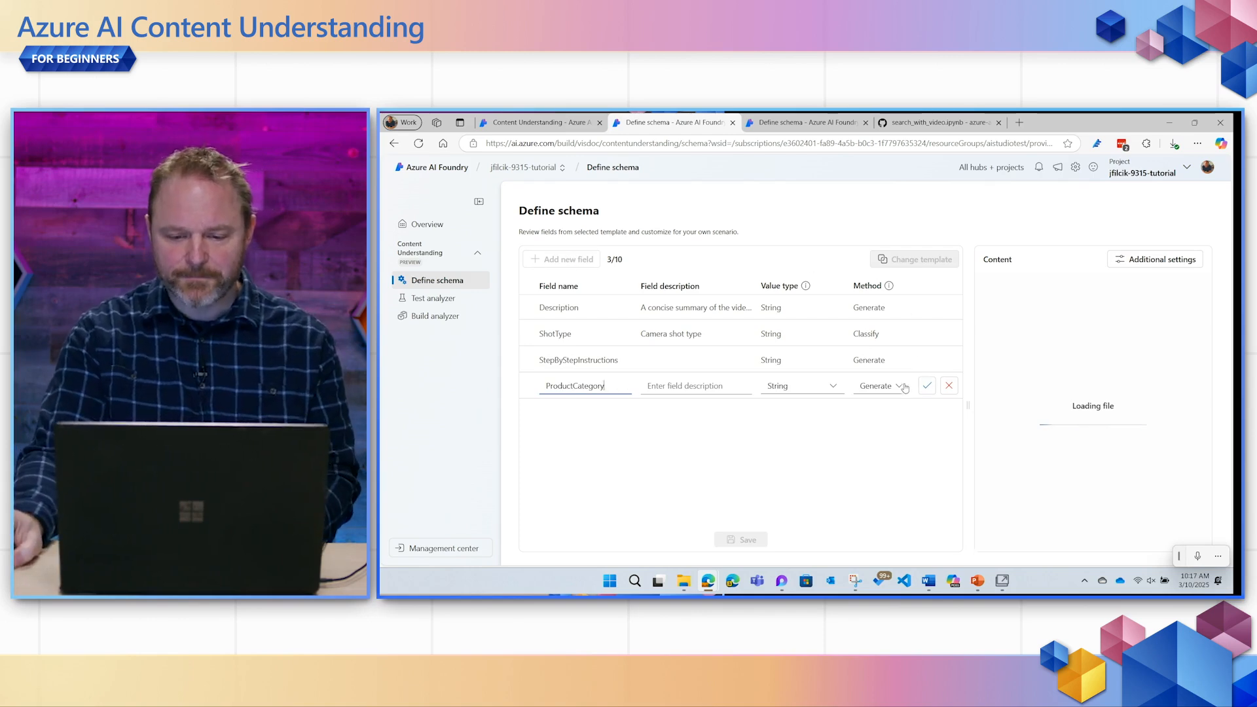
click(900, 385)
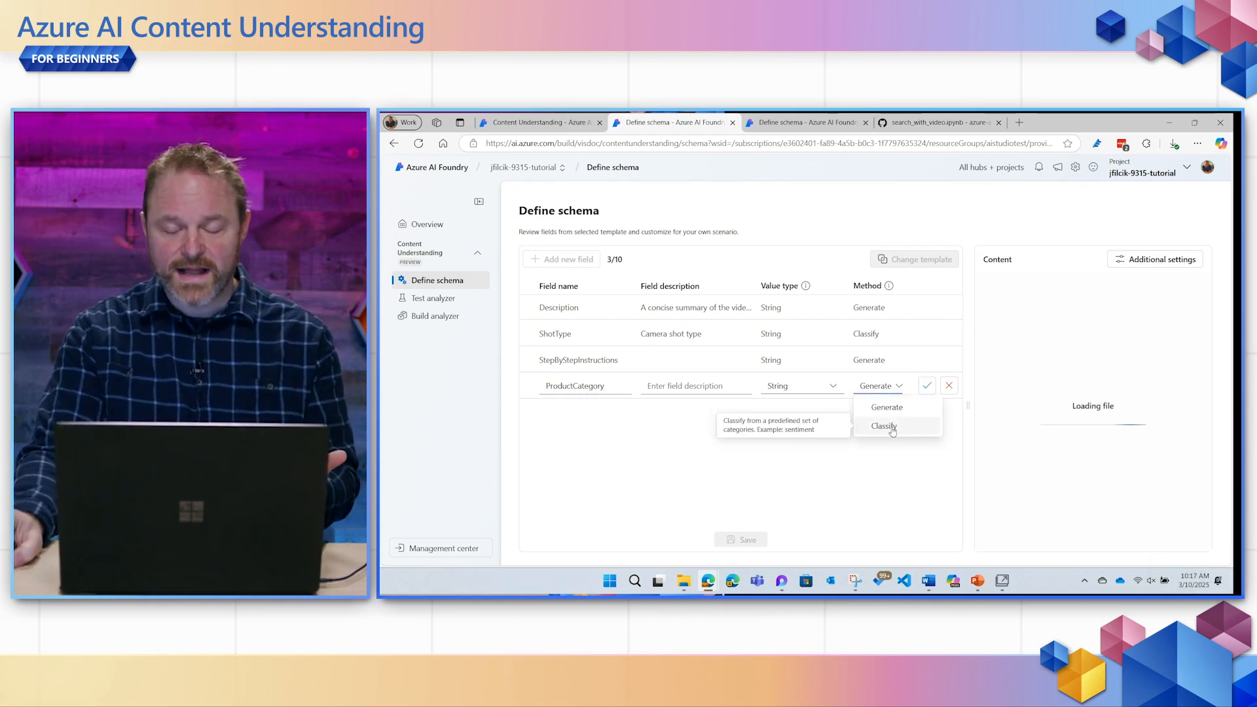
click(883, 425)
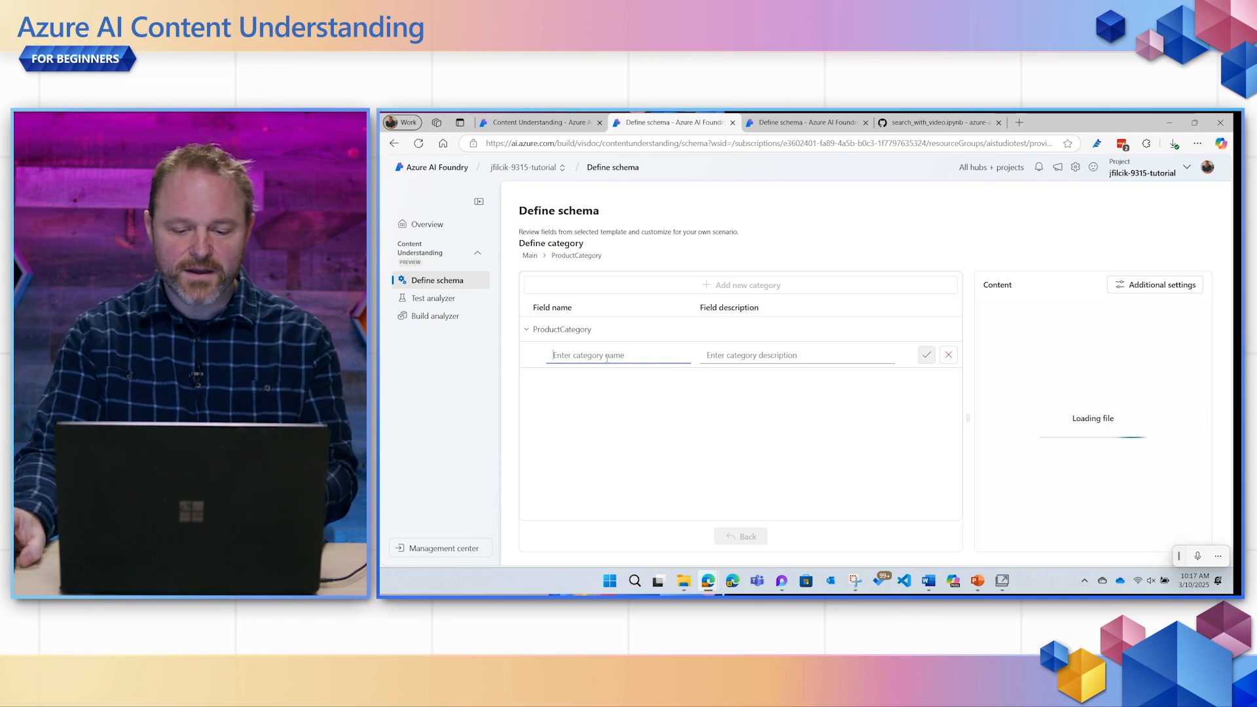
Step: Define the Lift category for ProductCategory, return to the field list and start testing the analyzer
text(LIft)
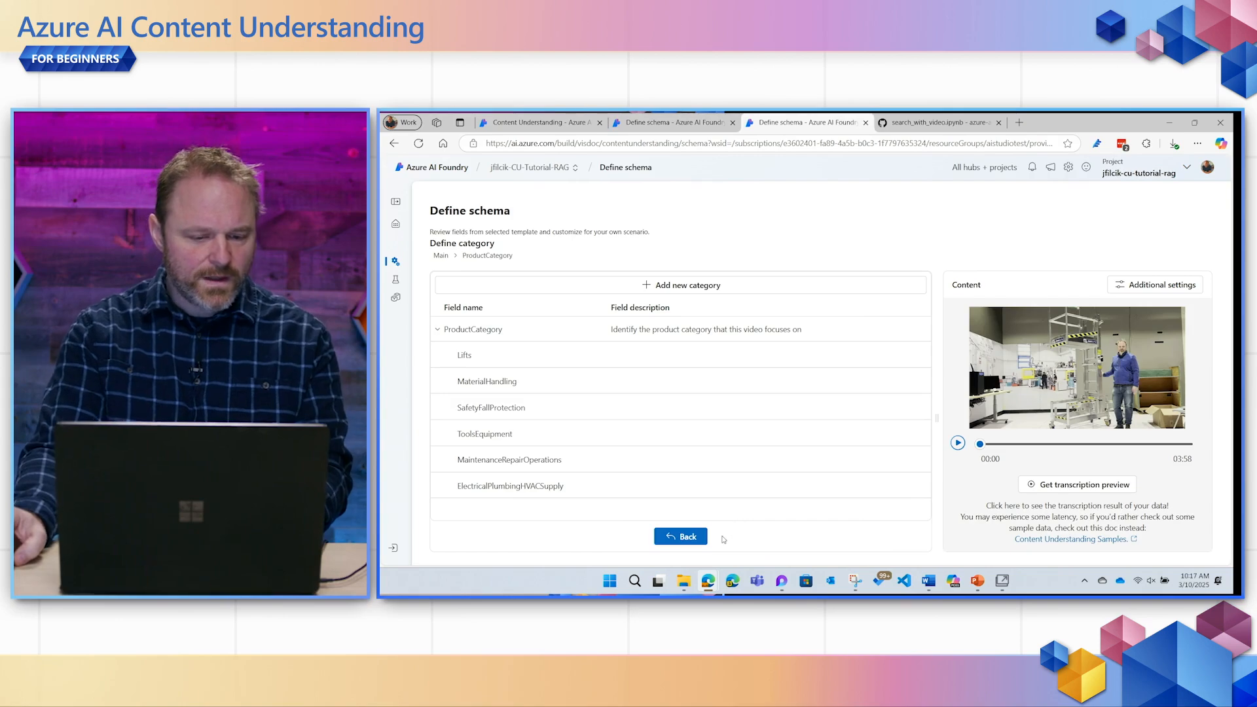
click(679, 537)
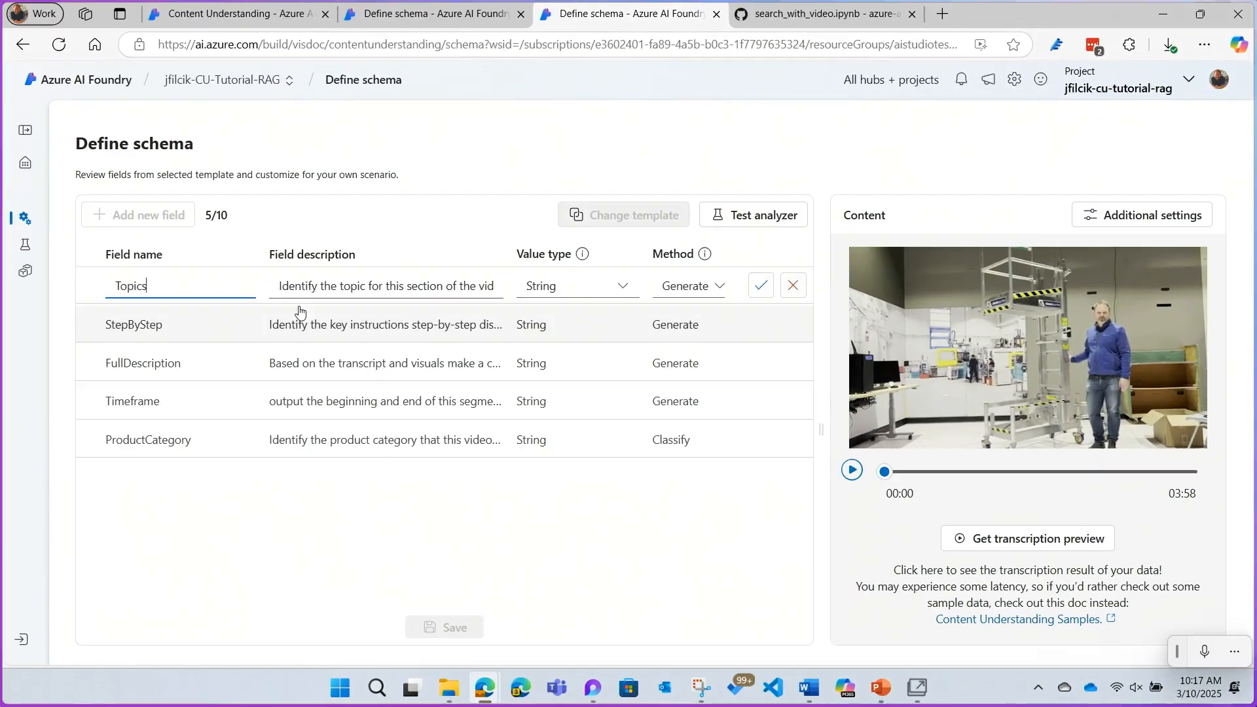
click(758, 286)
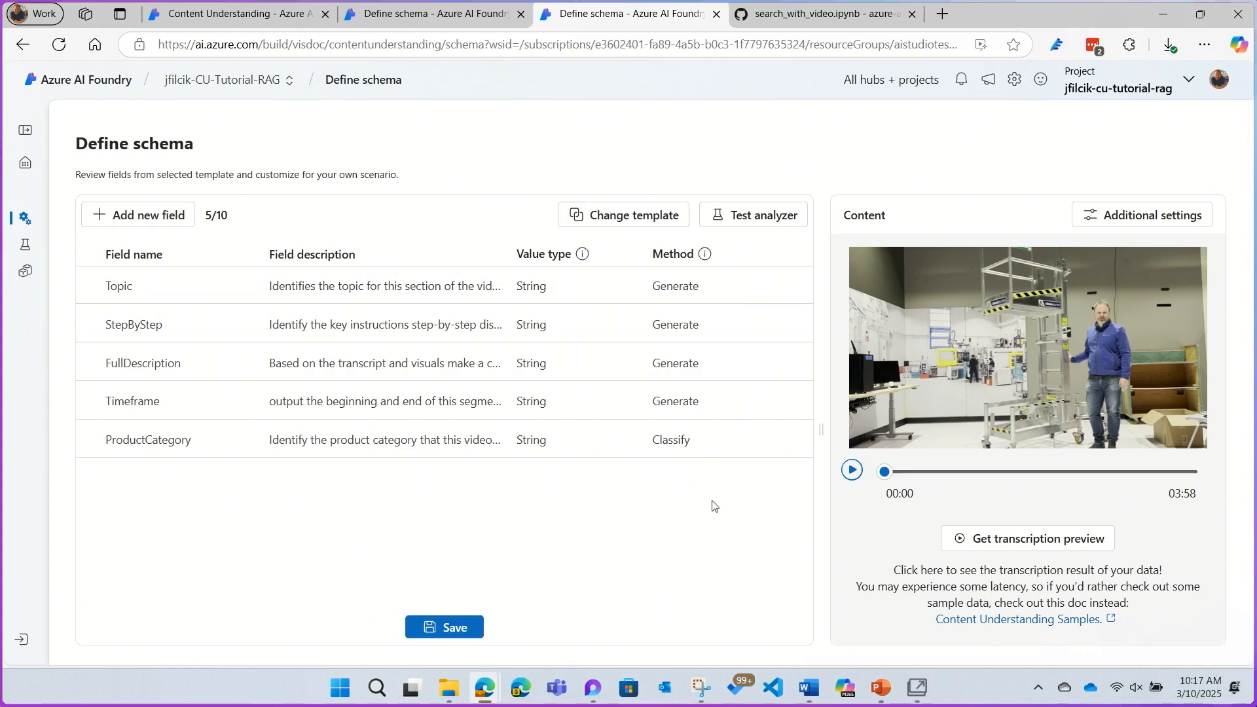
click(444, 626)
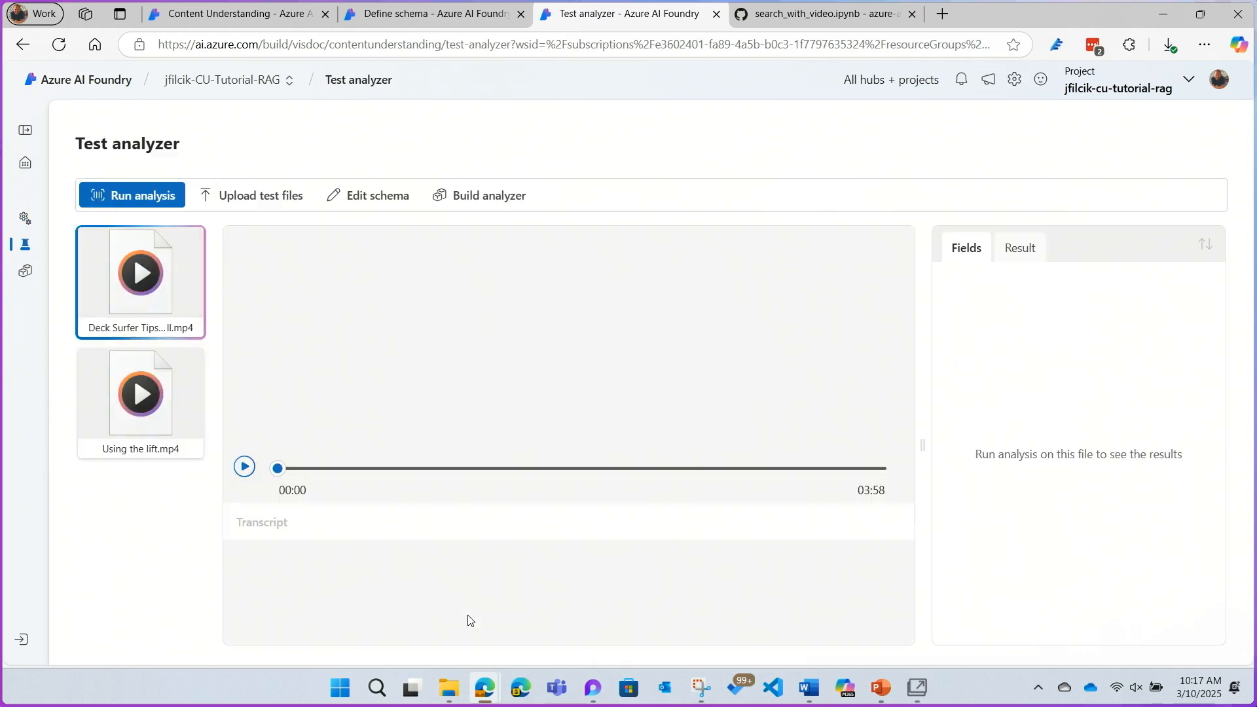
Step: Run the analysis on 'Using the lift.mp4' with the new schema
click(140, 393)
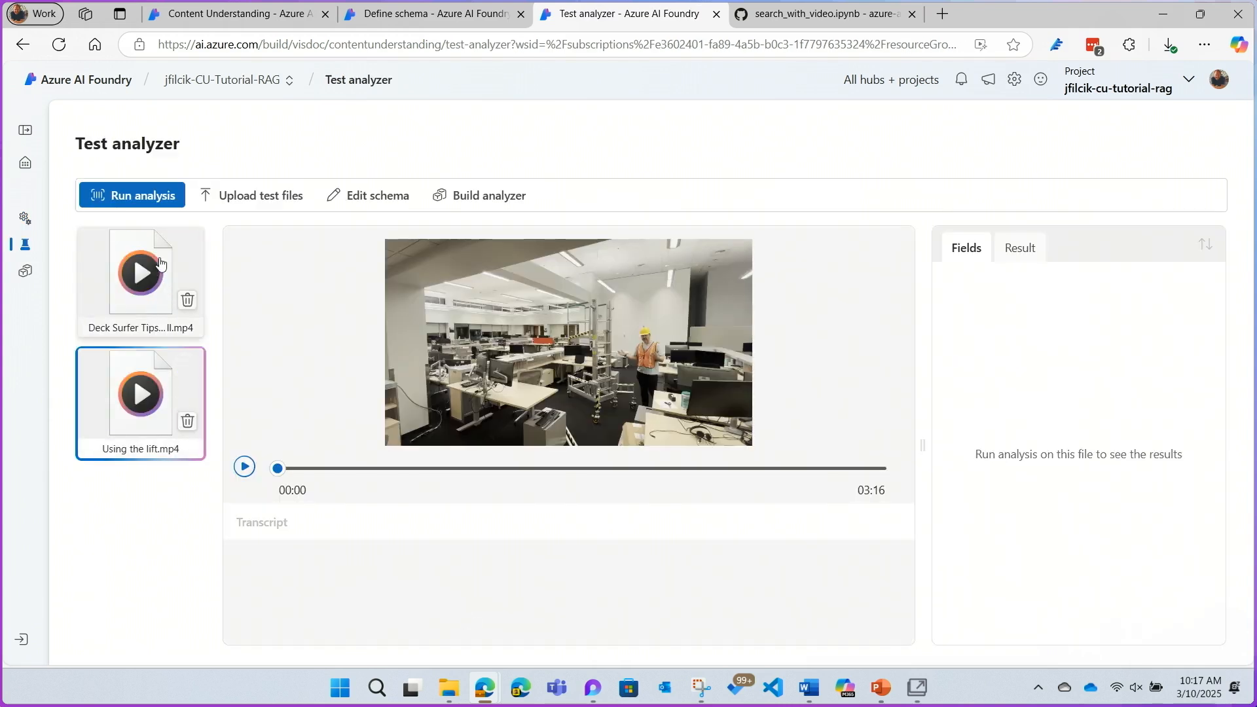
click(131, 195)
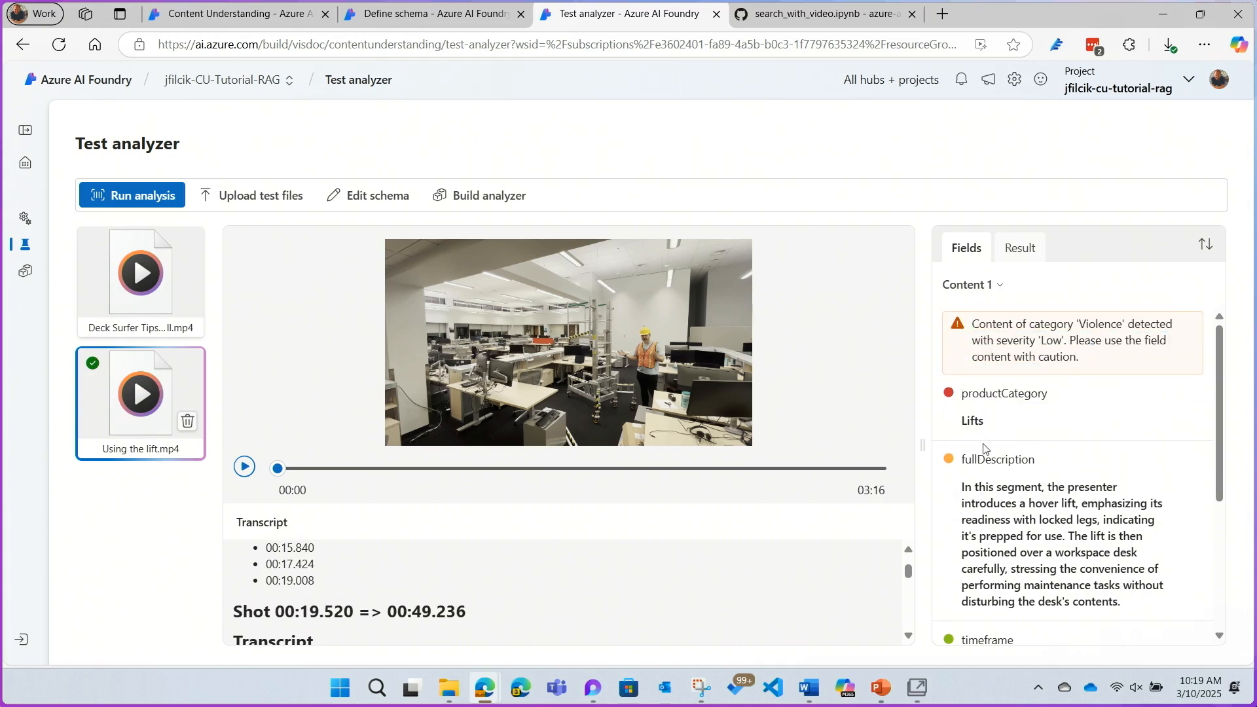
Step: Highlight Content 4's basket-lock and final-height steps and play the video from that segment
scroll(down, 3)
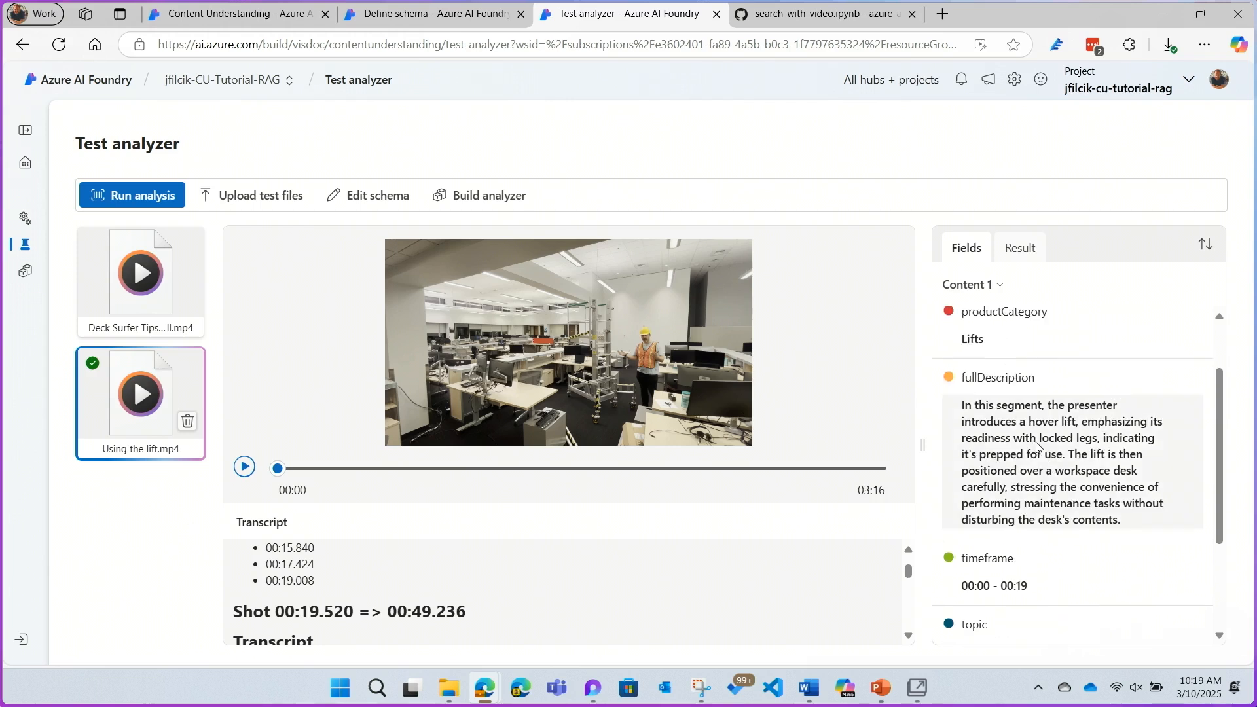
scroll(down, 3)
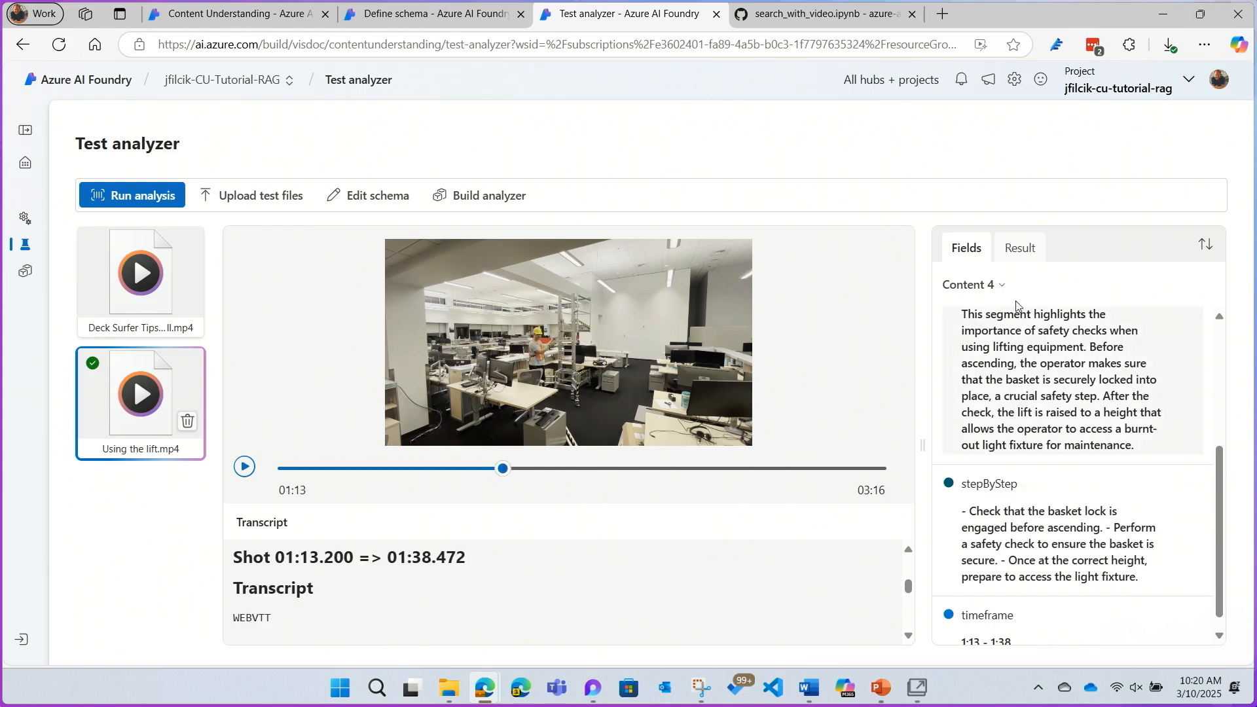
mouse_move(1105, 431)
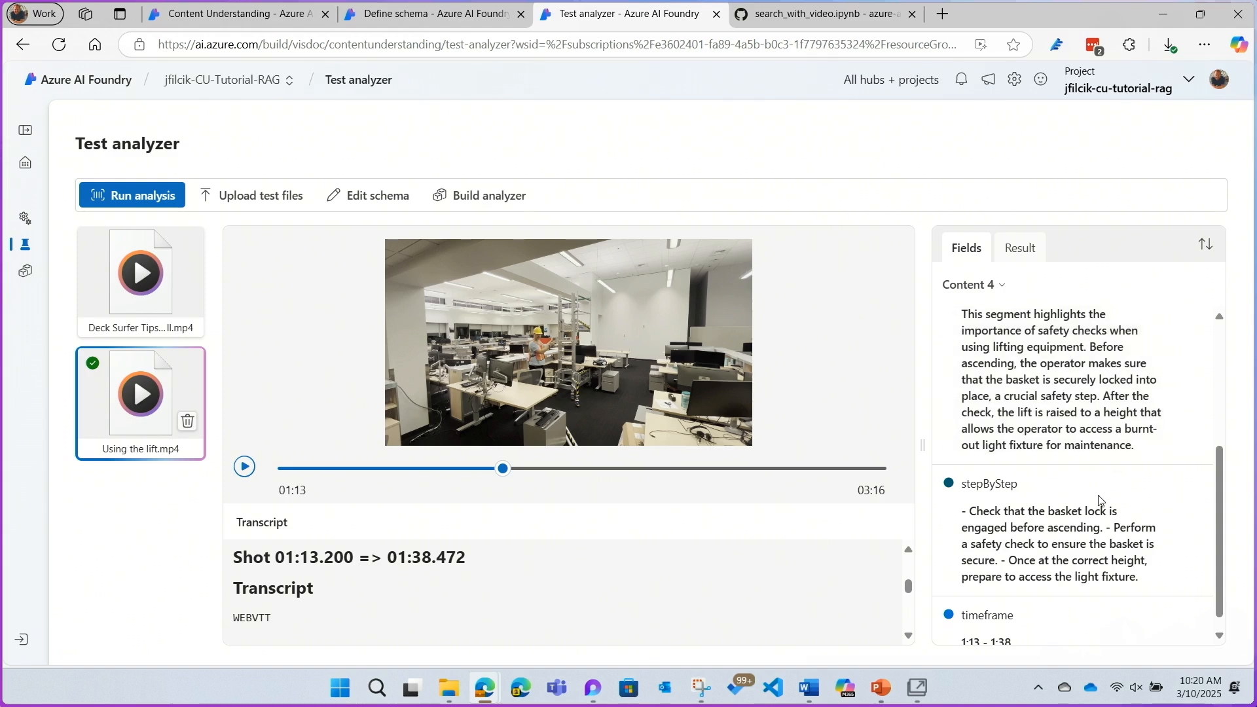
double_click(1070, 510)
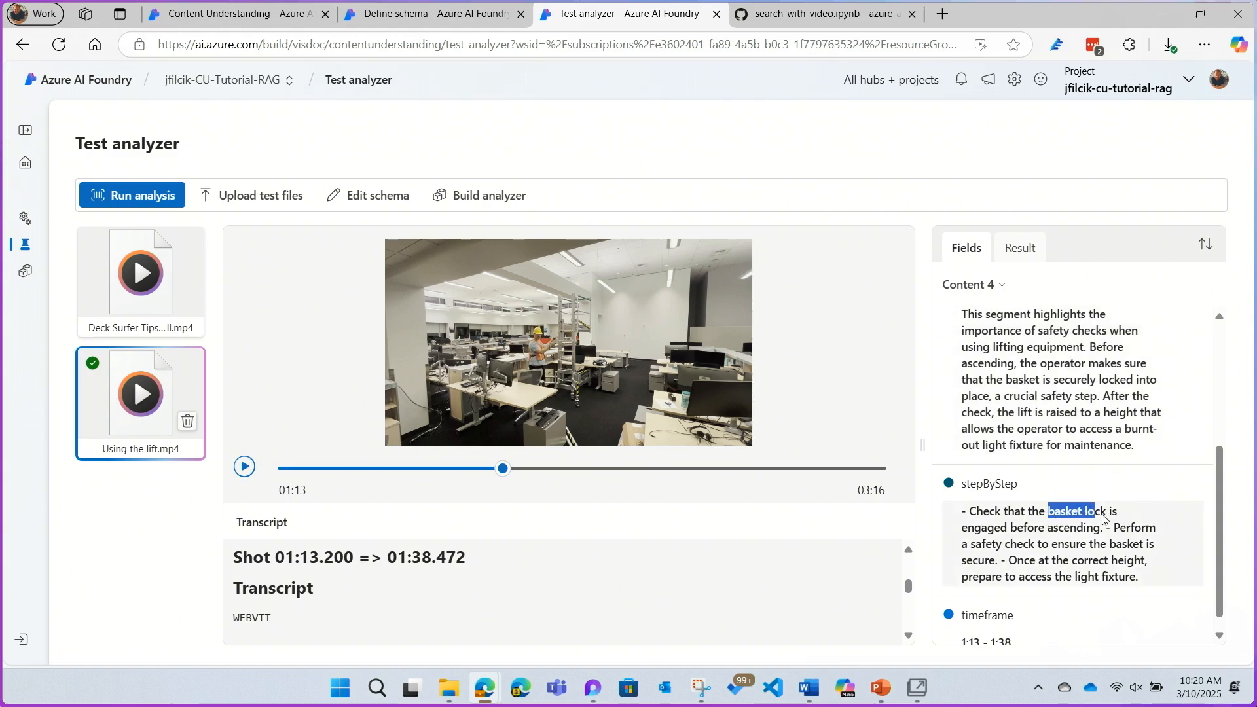
drag(1048, 511, 1063, 528)
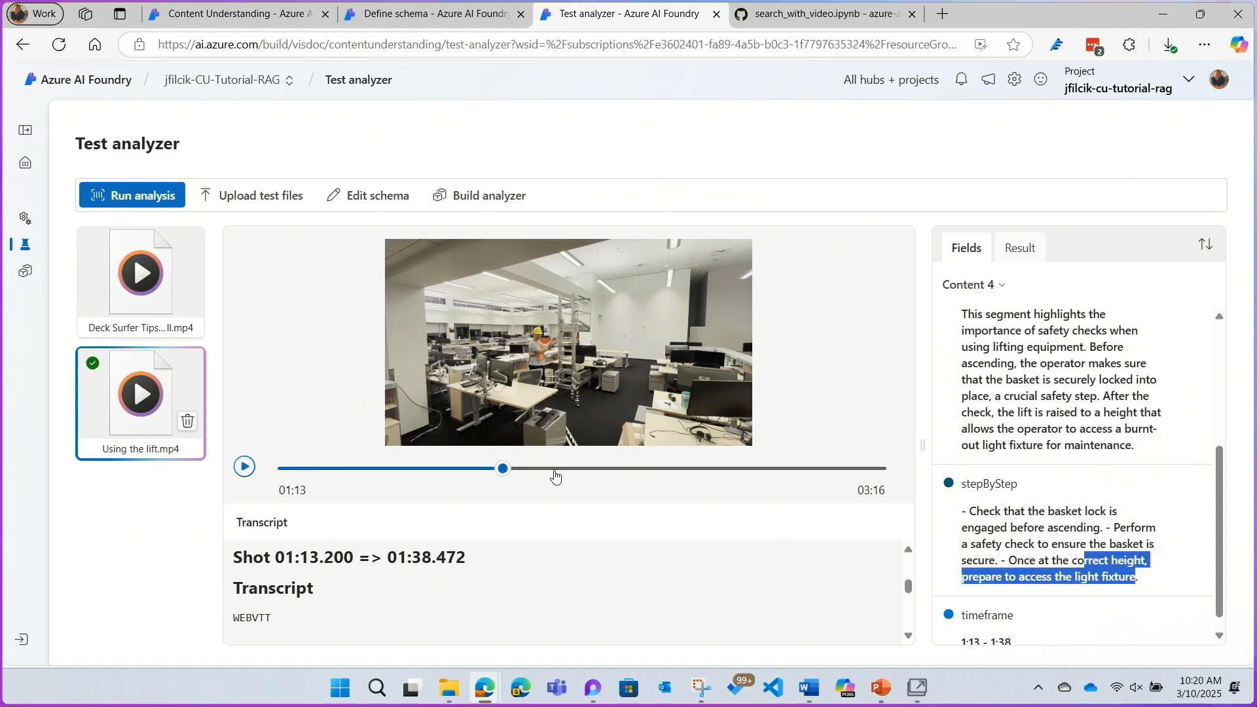
click(244, 467)
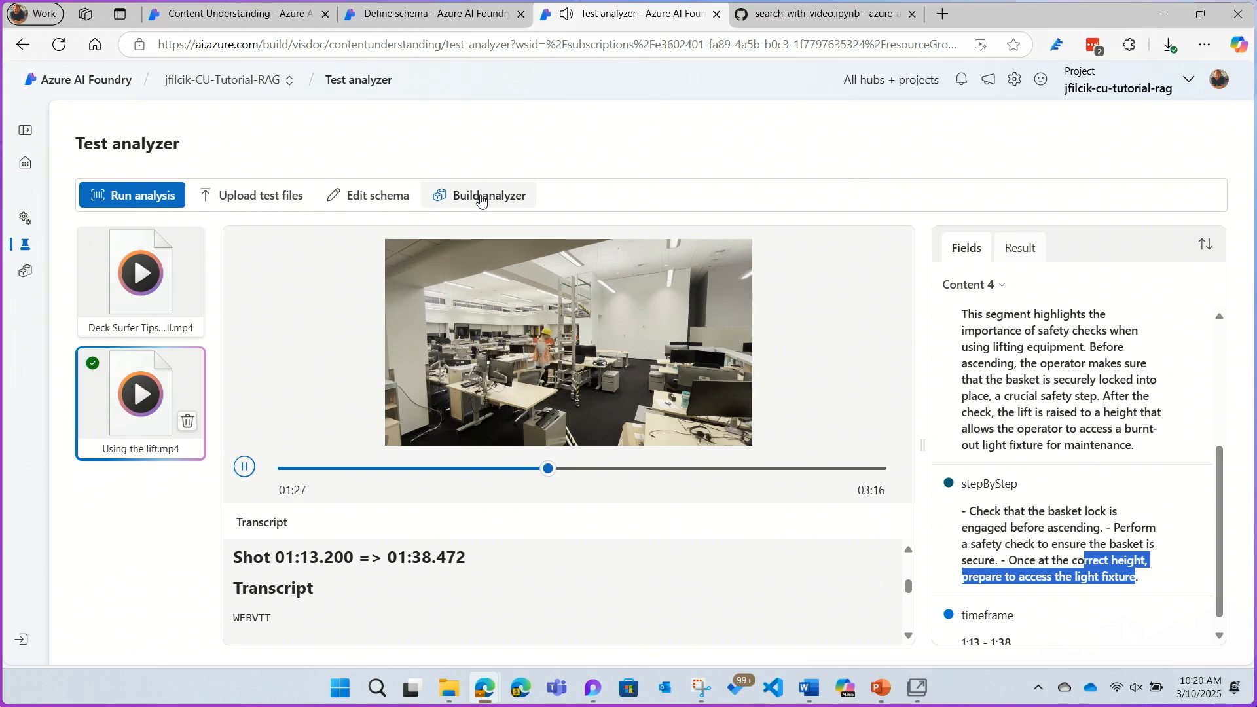
Step: Build an analyzer named RAGVideo from the schema and switch to the Codespaces notebook
click(489, 195)
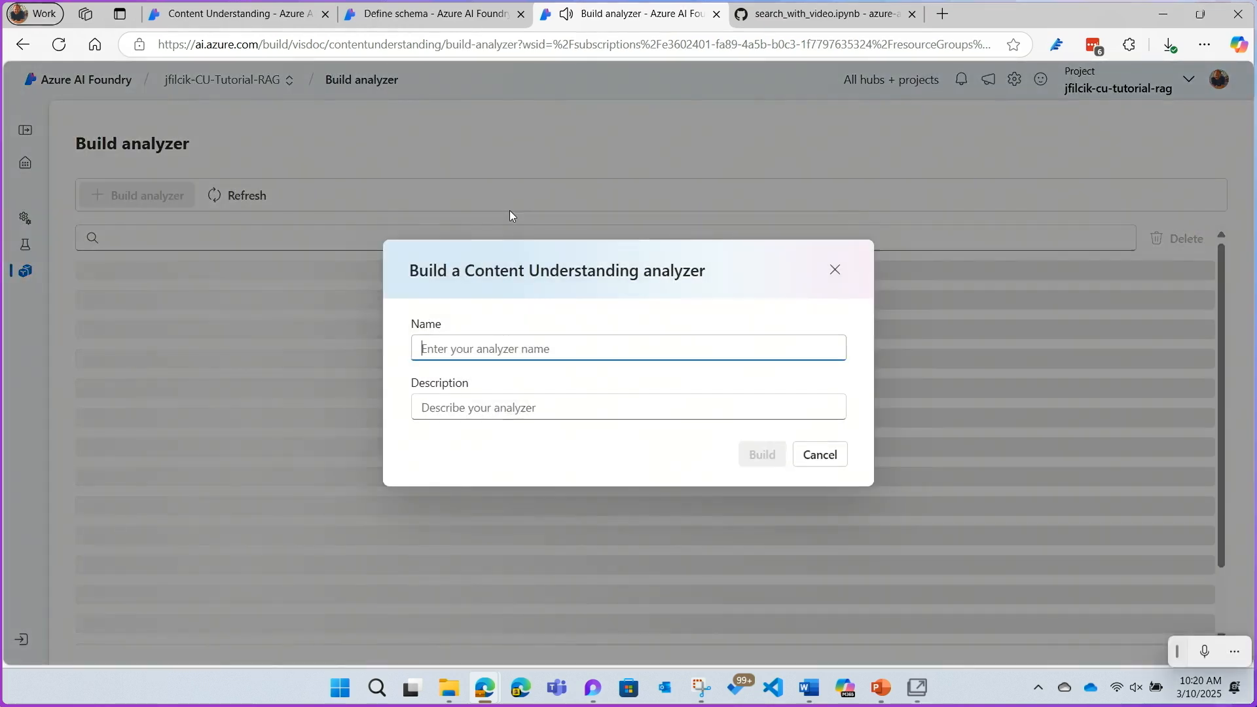
text(RAGVideo)
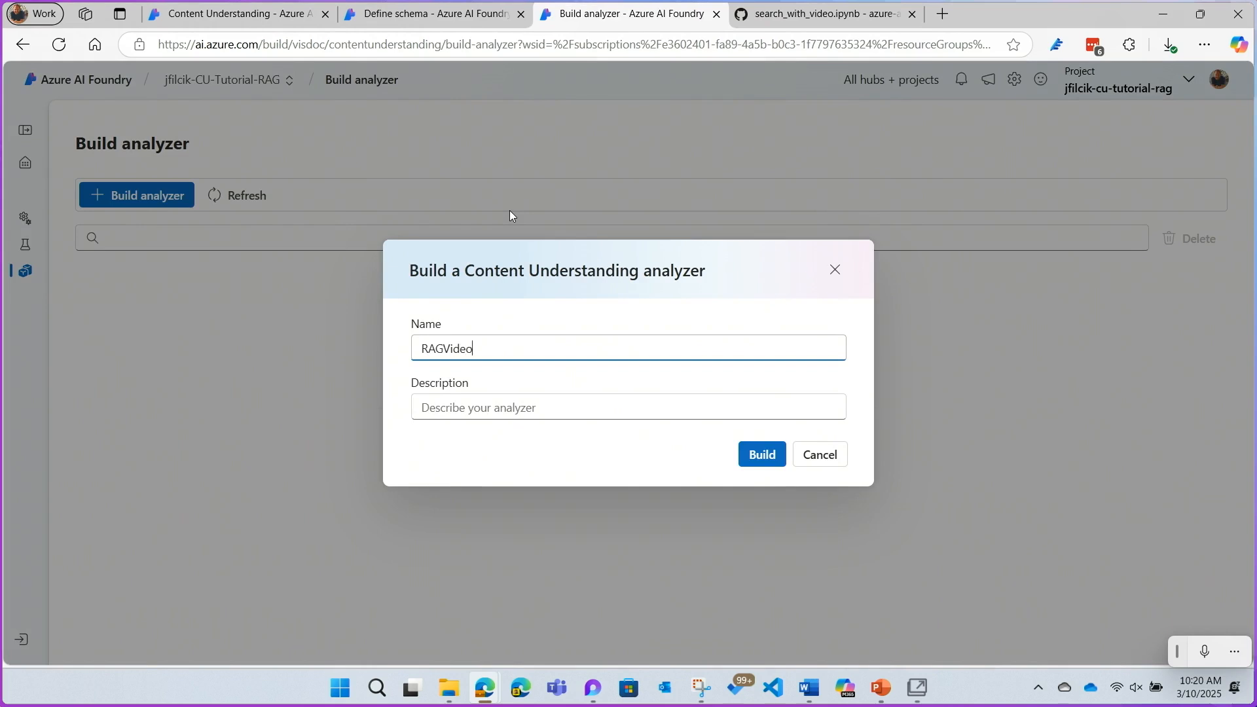
click(760, 454)
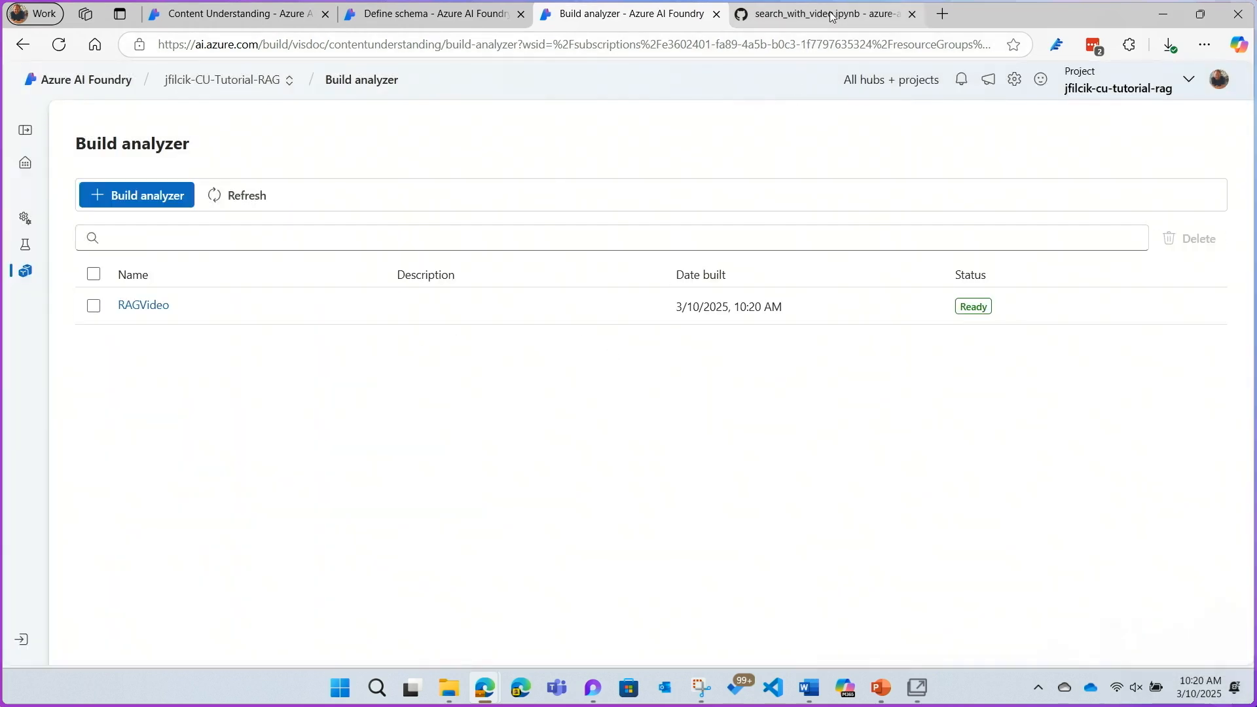
click(822, 13)
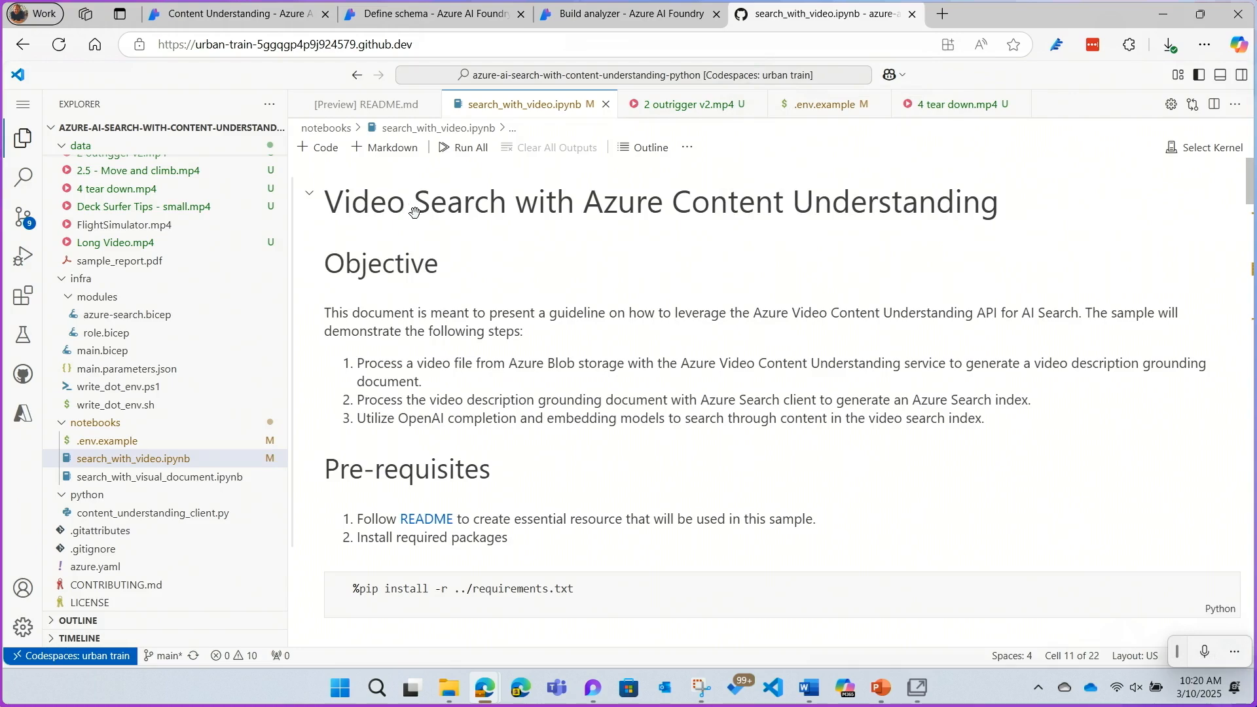
Step: Edit the begin_analyze argument in the notebook's analysis cell to "RAGVideo"
scroll(down, 3)
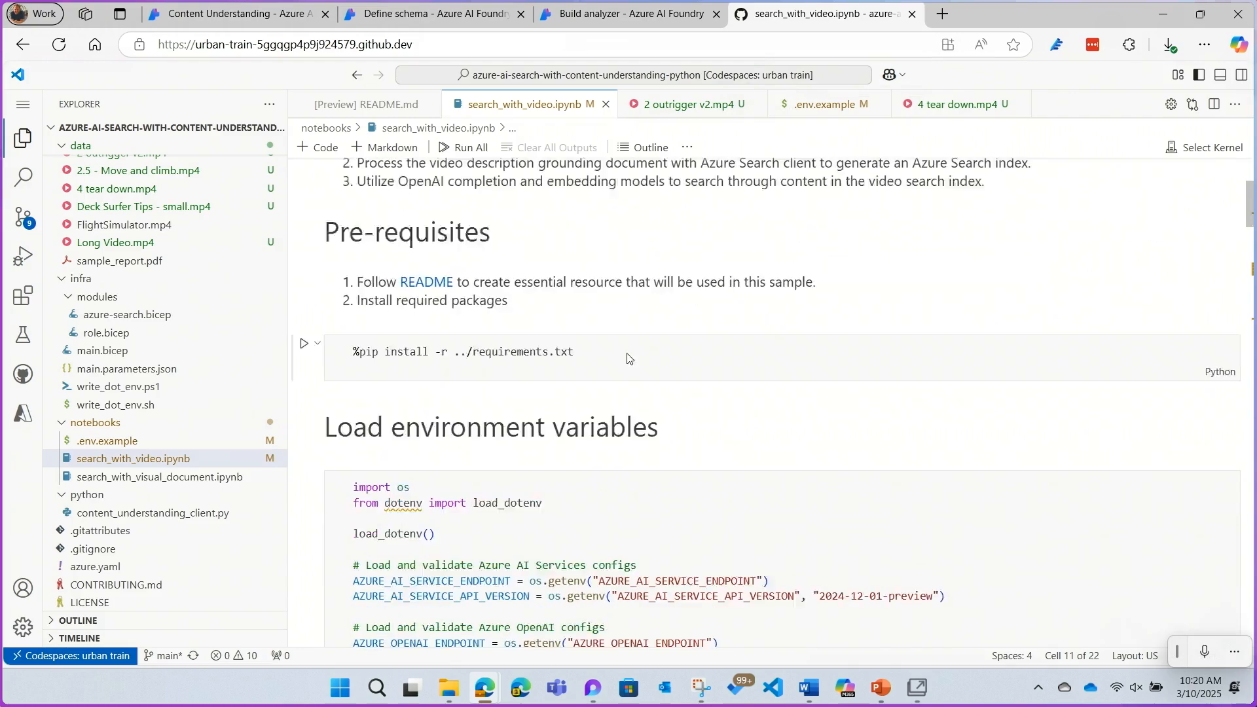
scroll(down, 3)
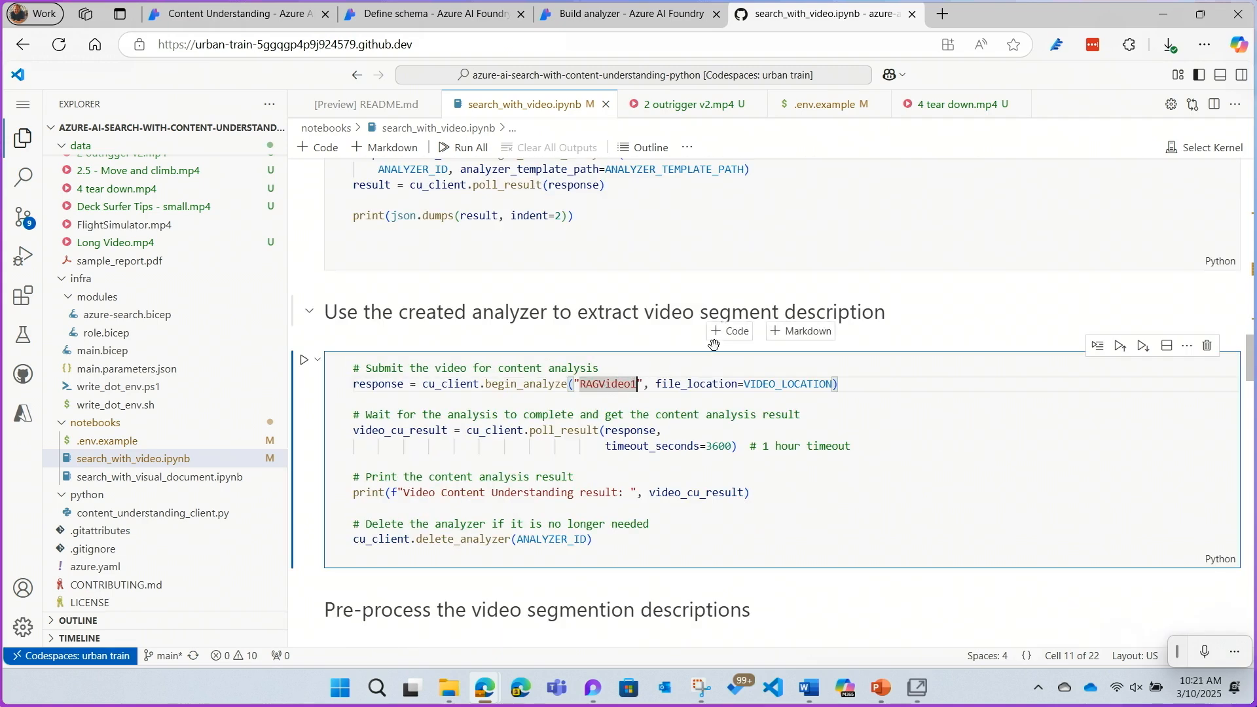
key(Backspace)
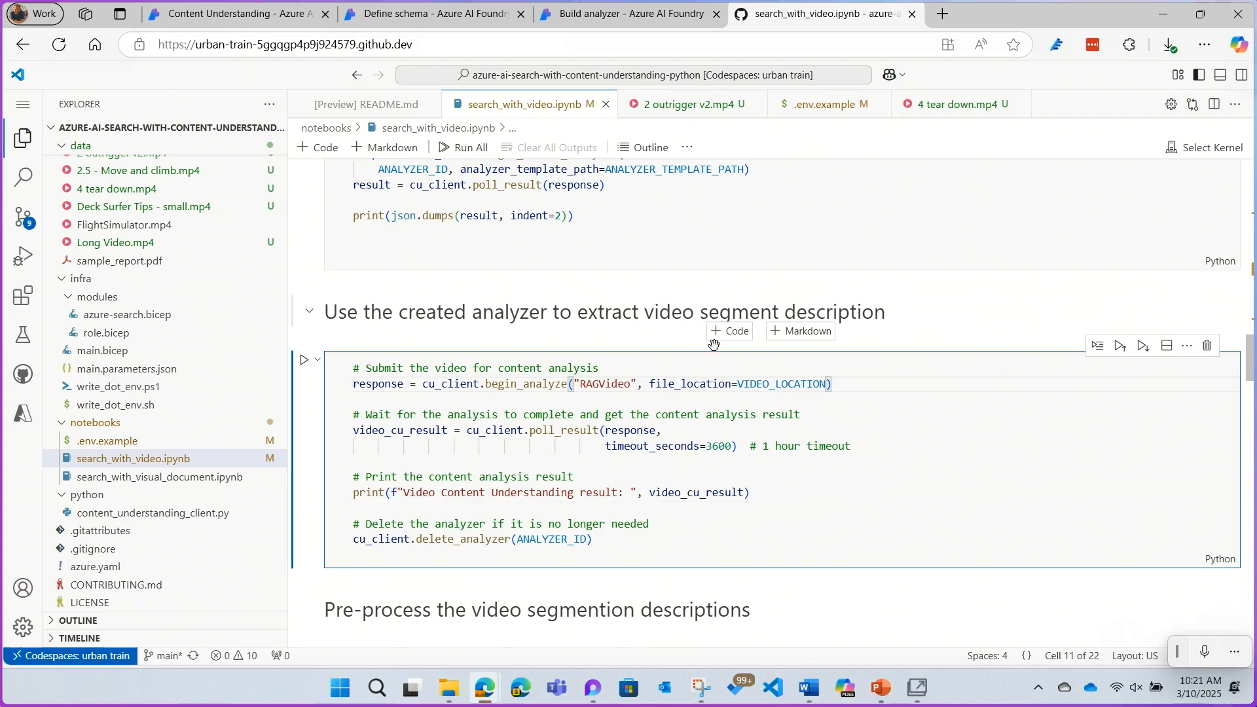
scroll(down, 3)
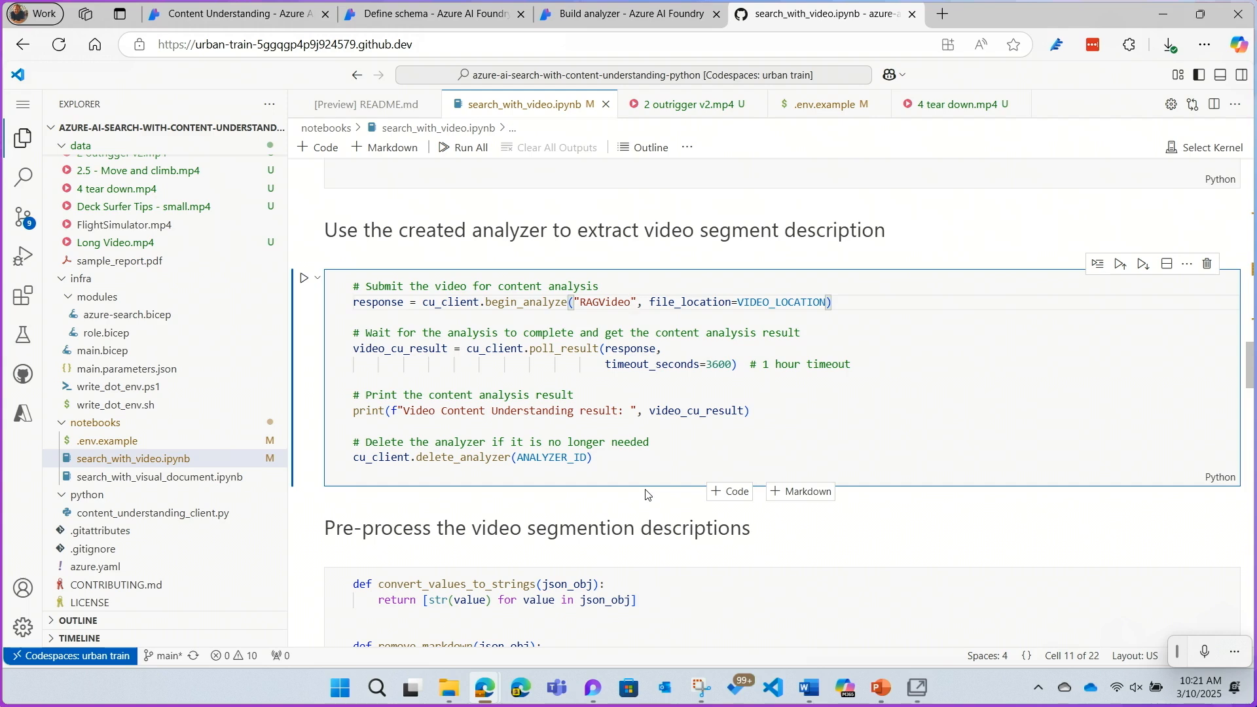
scroll(down, 3)
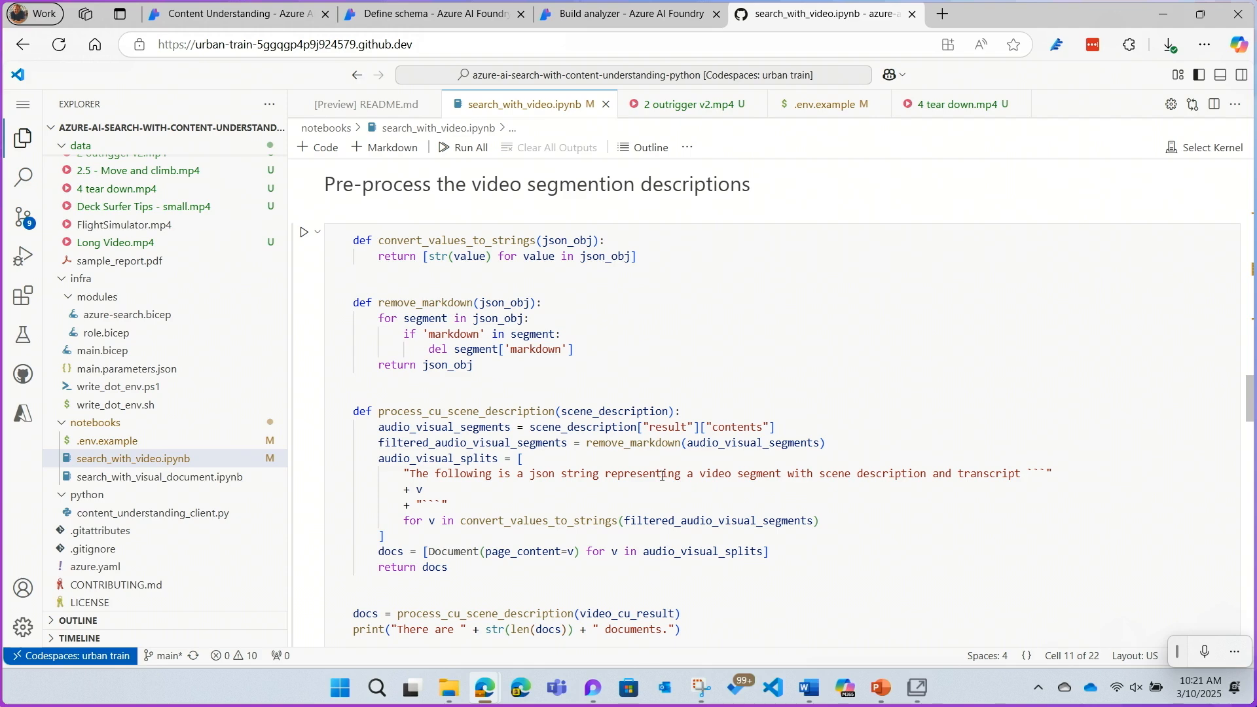
scroll(down, 3)
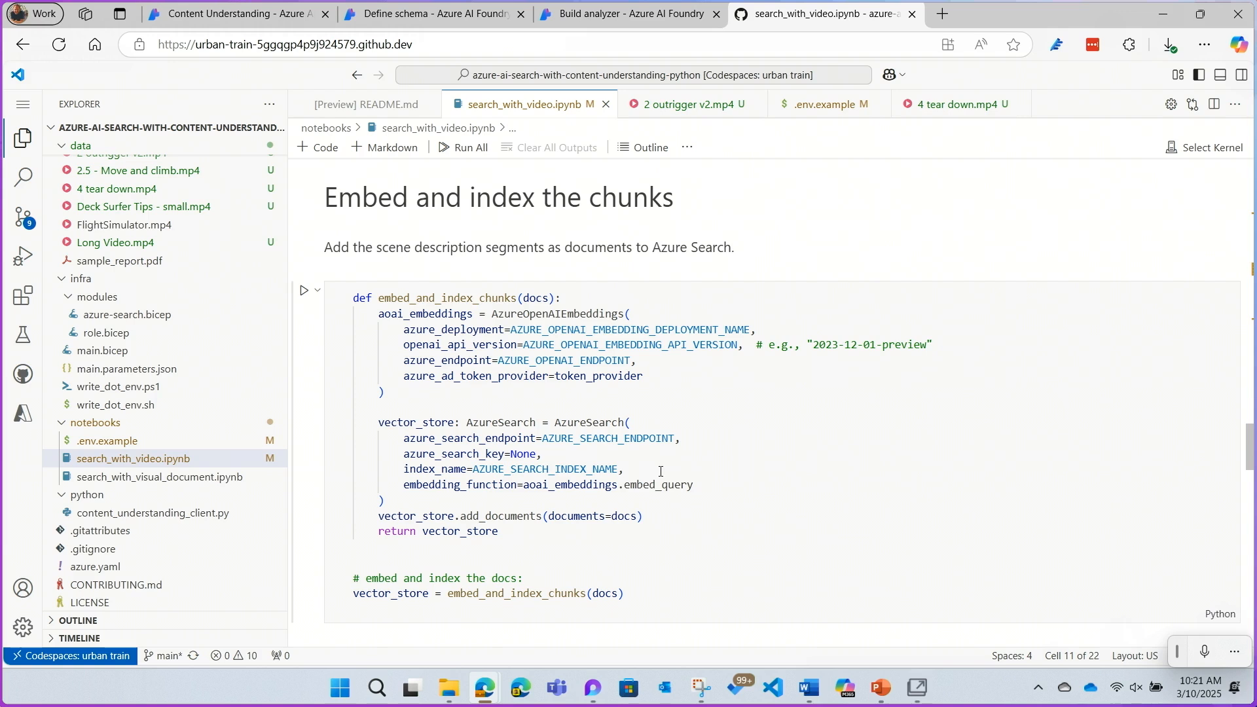
mouse_move(776, 506)
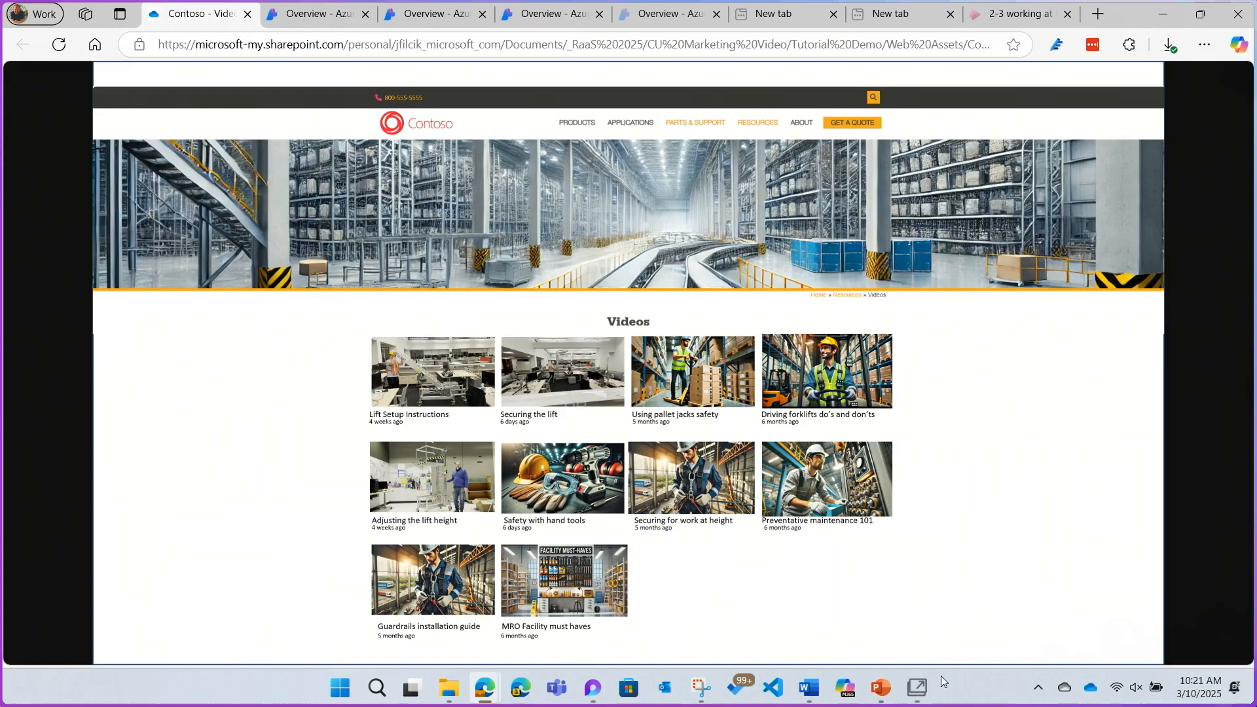
Step: Ask support chat 'How do I adjust the bolts' and open the answer's 0–14 second video link
click(917, 688)
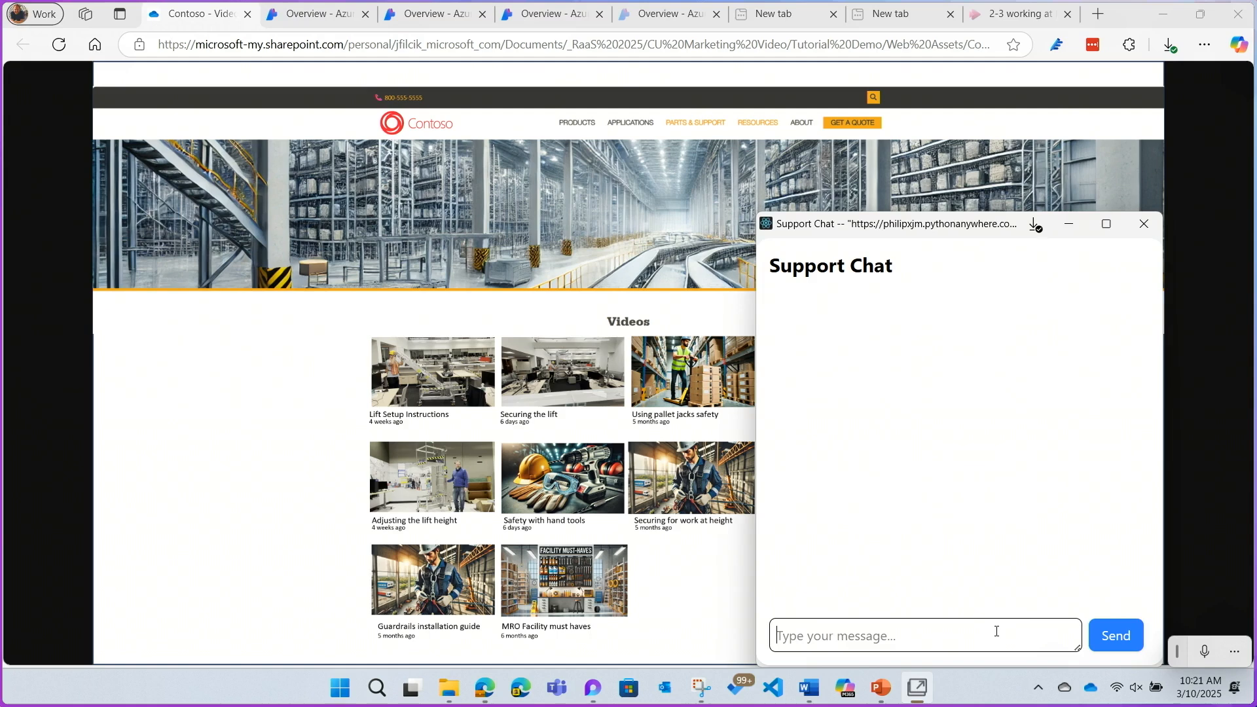
text(How)
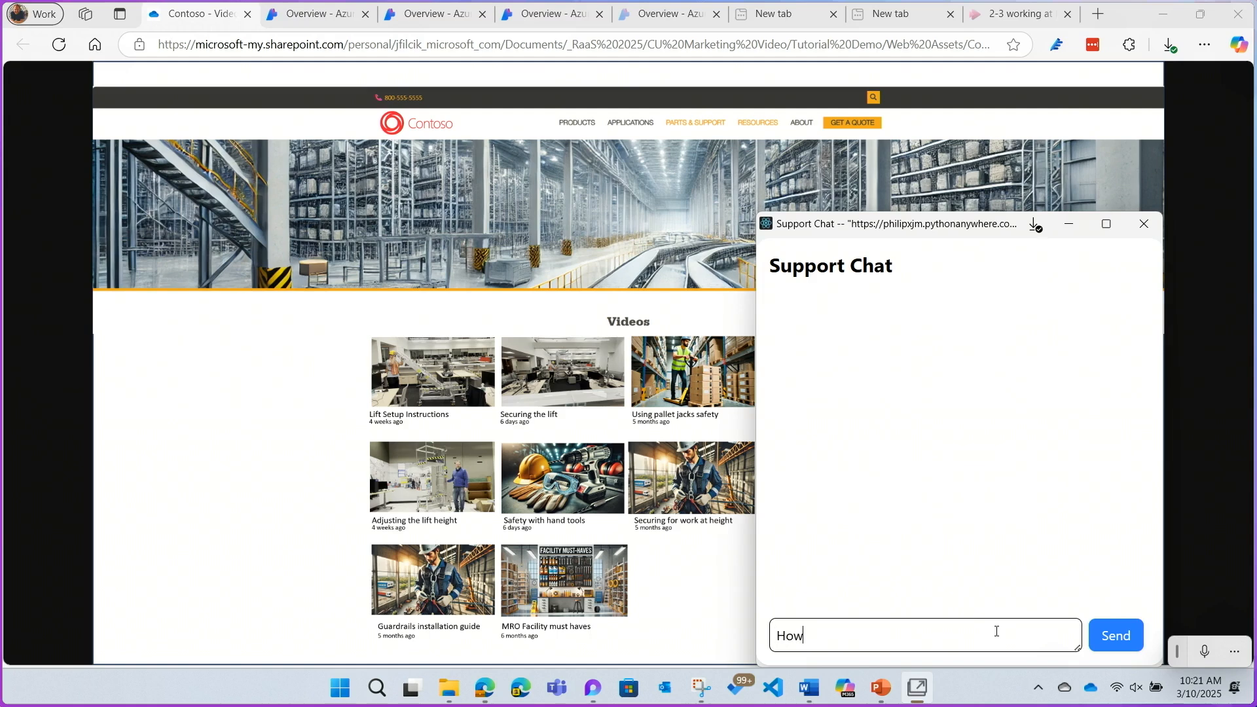
text(do I adjus)
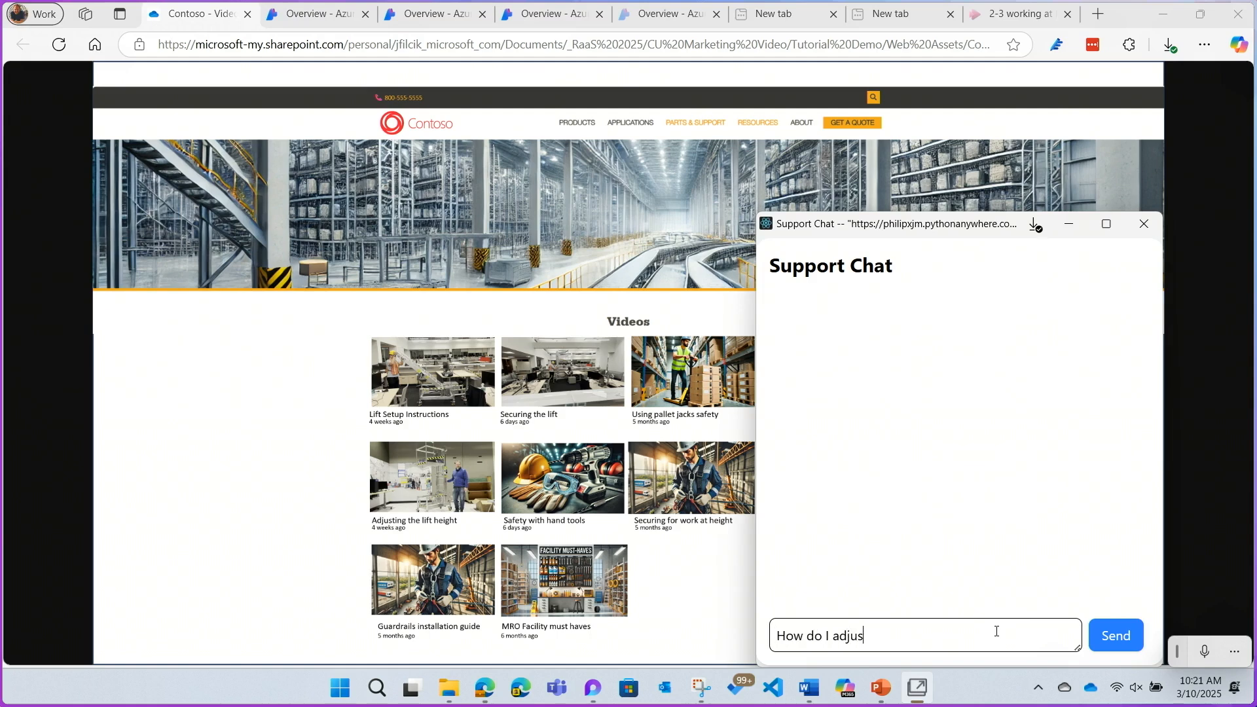
text(the bolts)
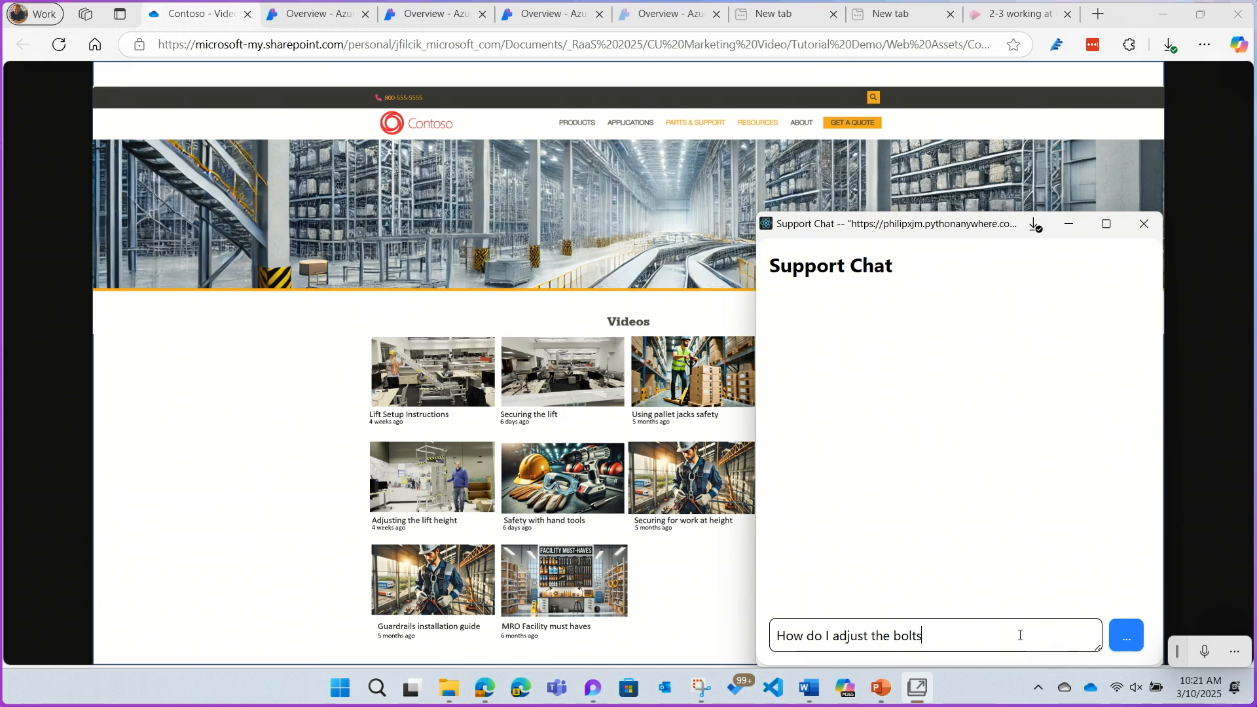
click(1127, 635)
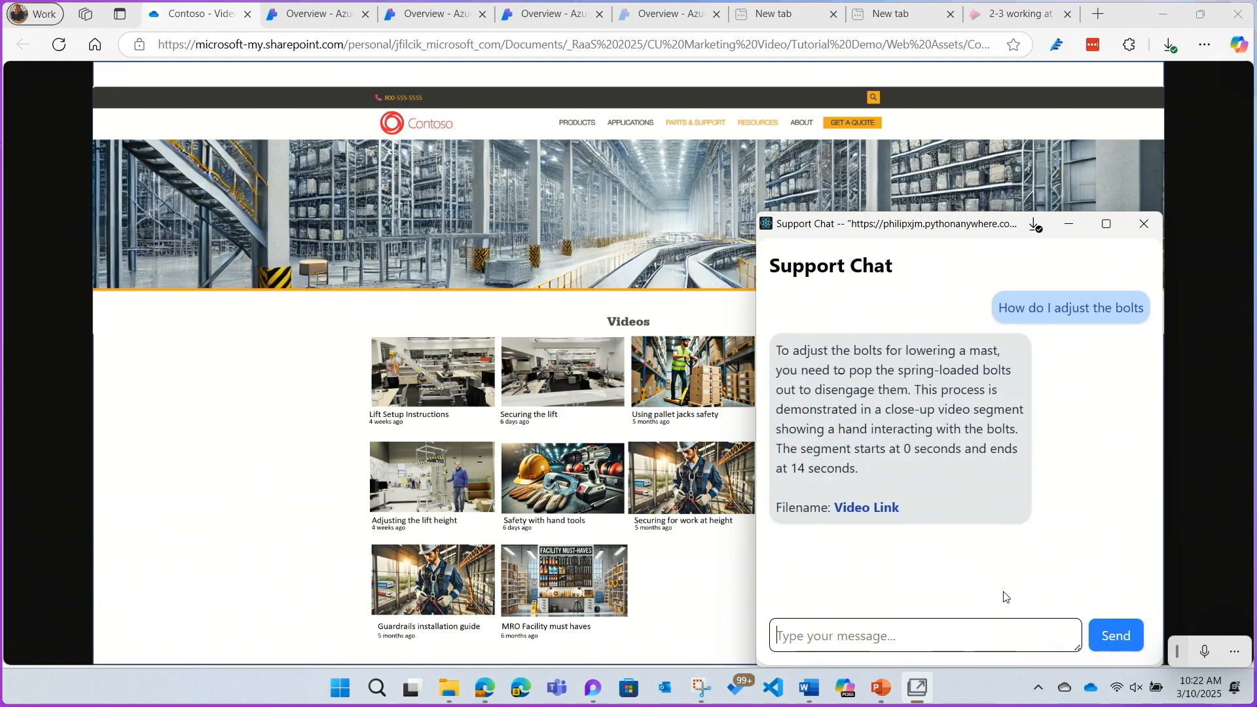
click(866, 507)
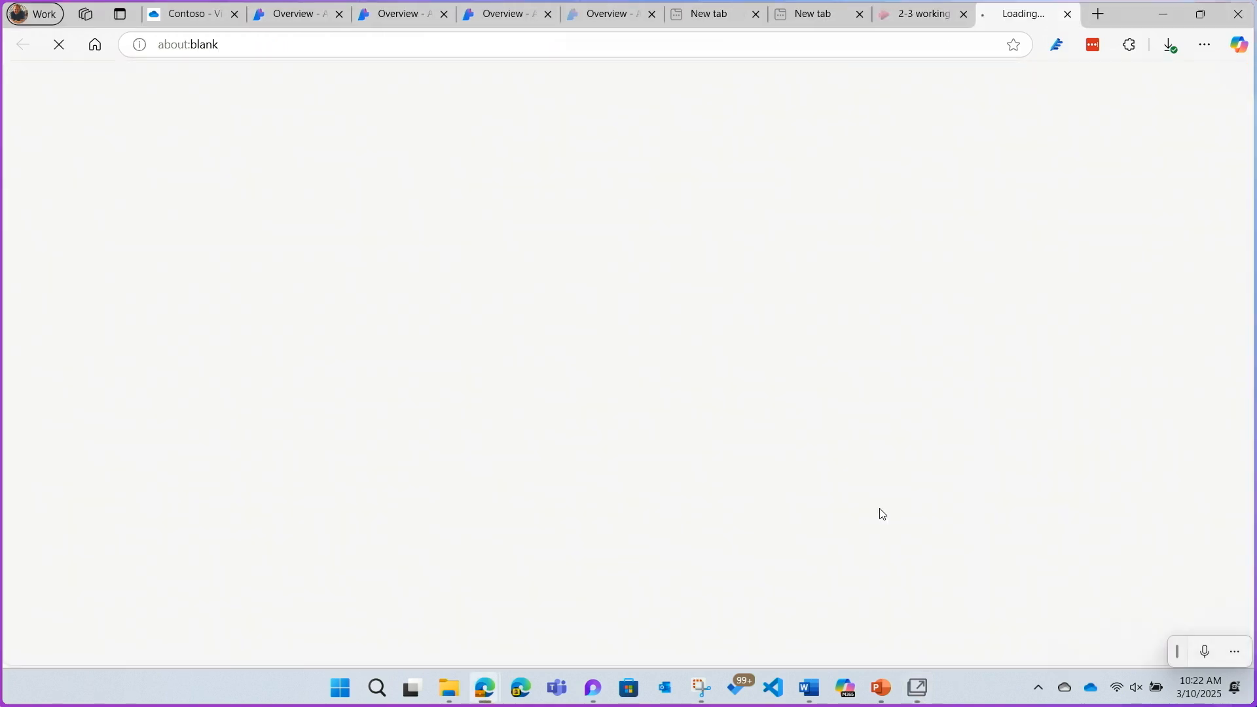